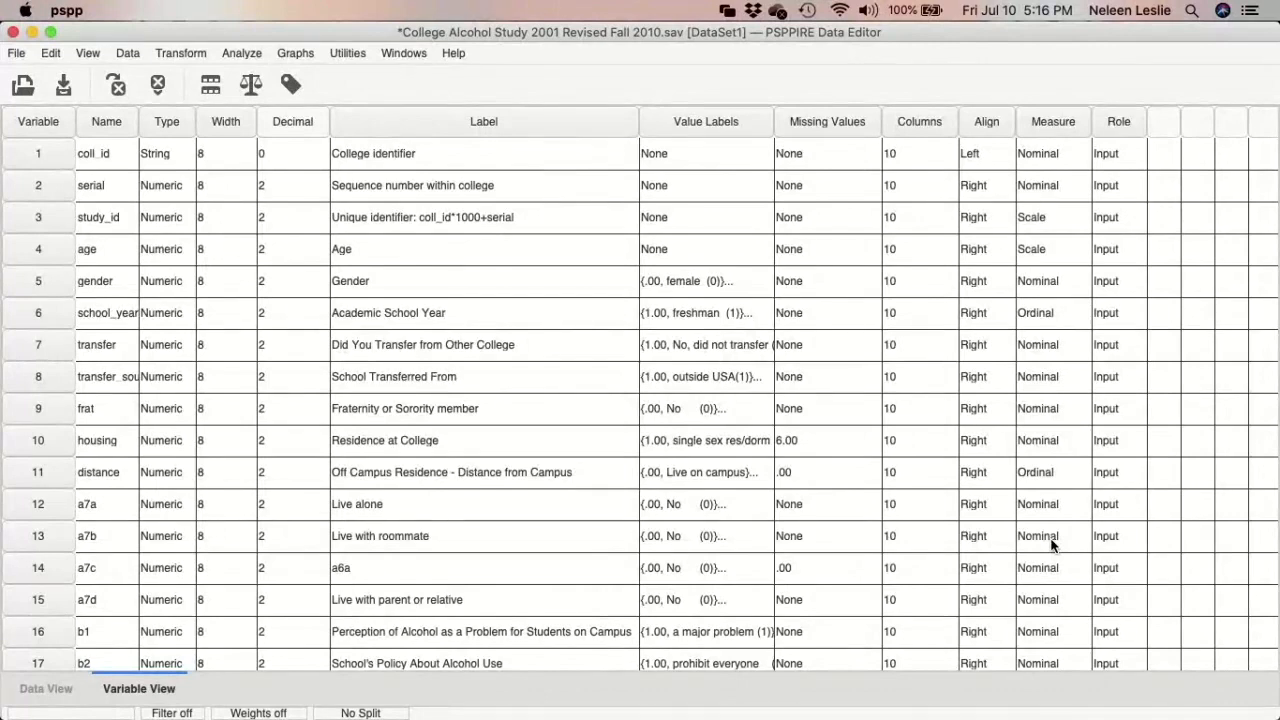
mouse_move(820, 260)
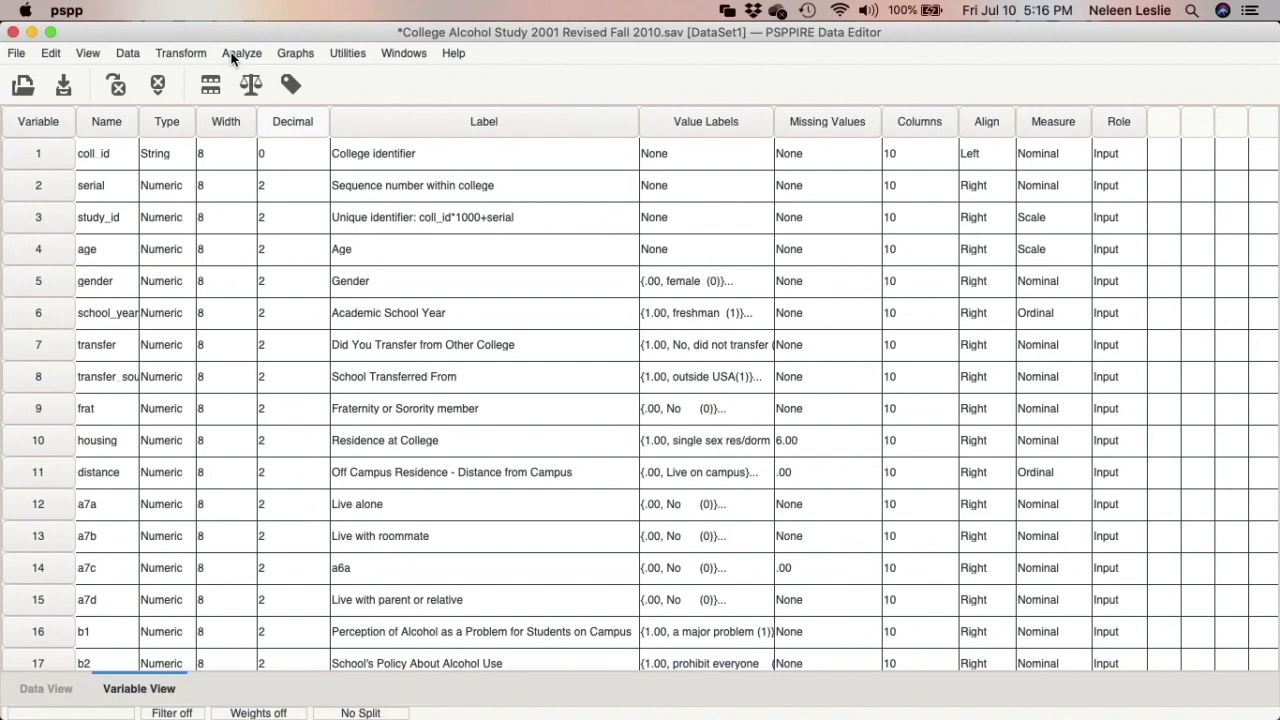
Start a Frequencies analysis from Descriptive Statistics and move gender into Variable(s).
left_click(240, 52)
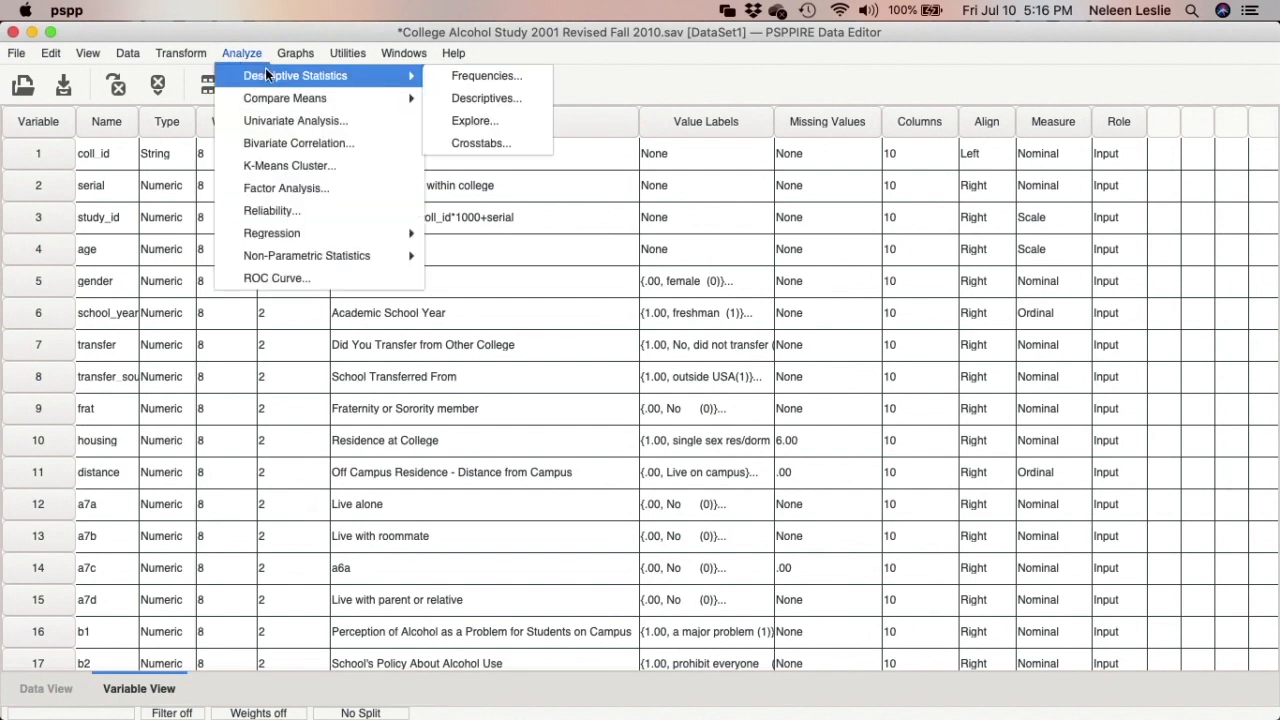
mouse_move(486, 76)
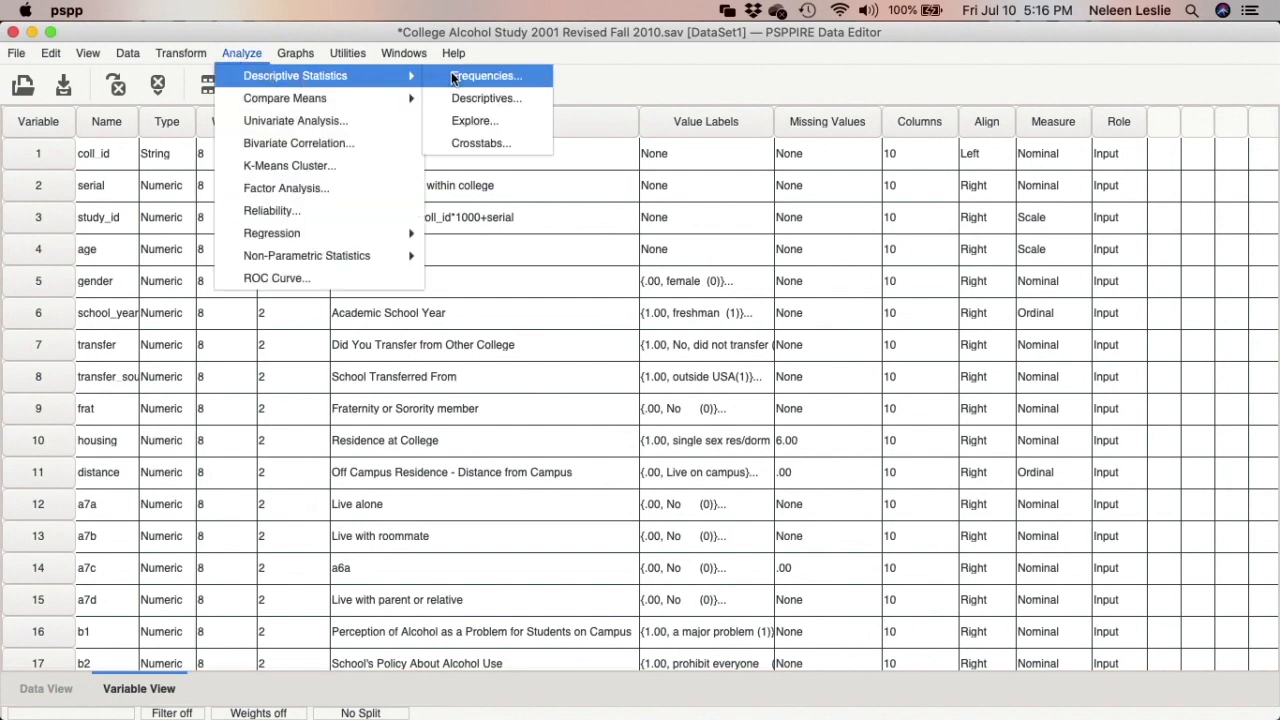
left_click(488, 76)
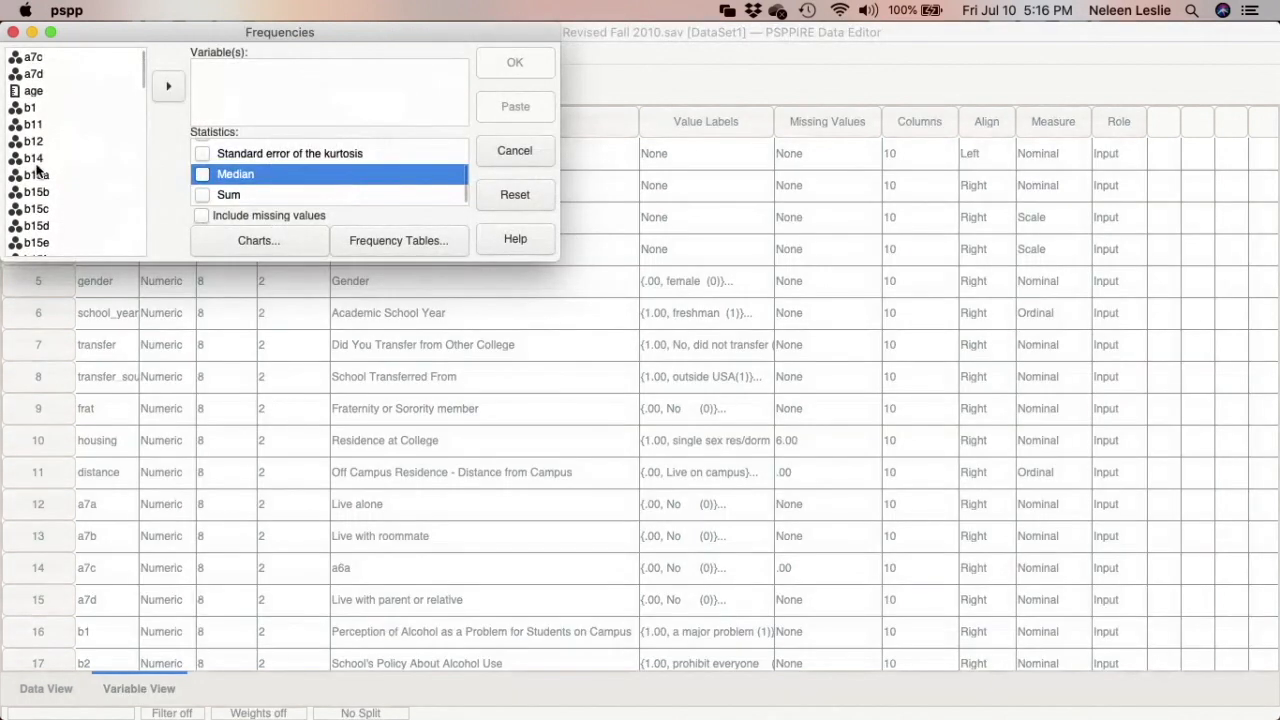
scroll("down", 3)
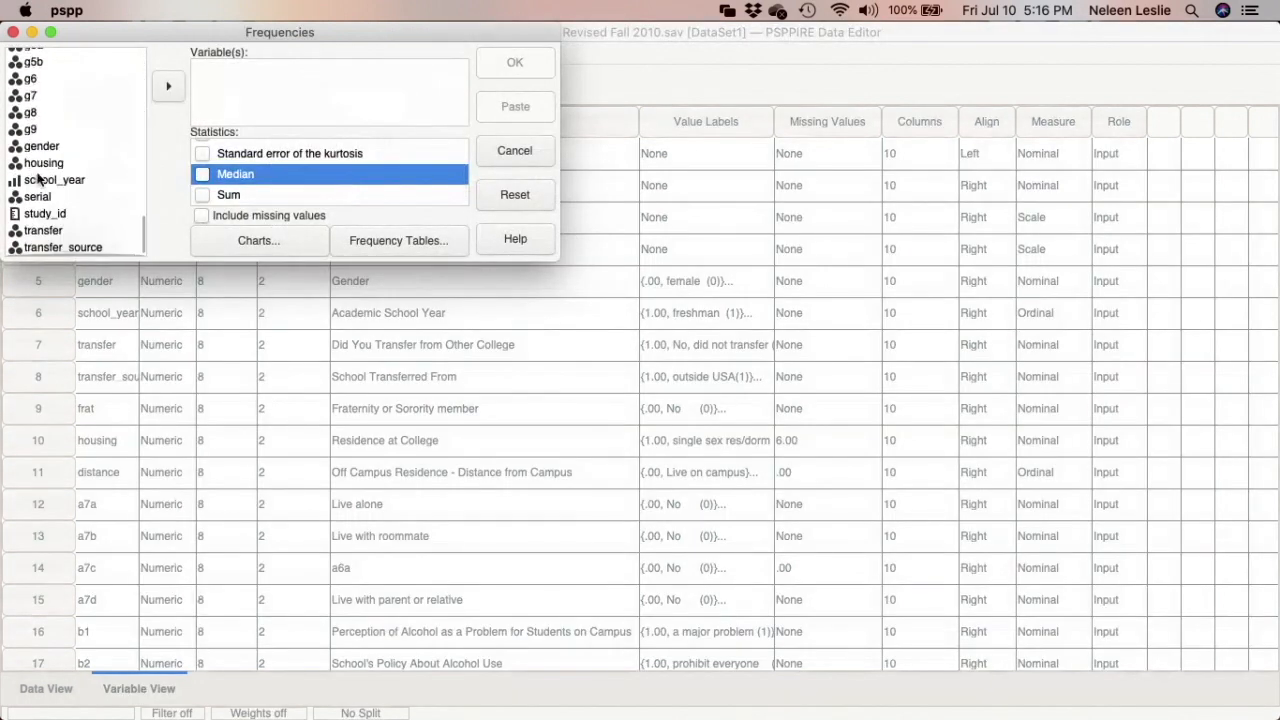
left_click(42, 146)
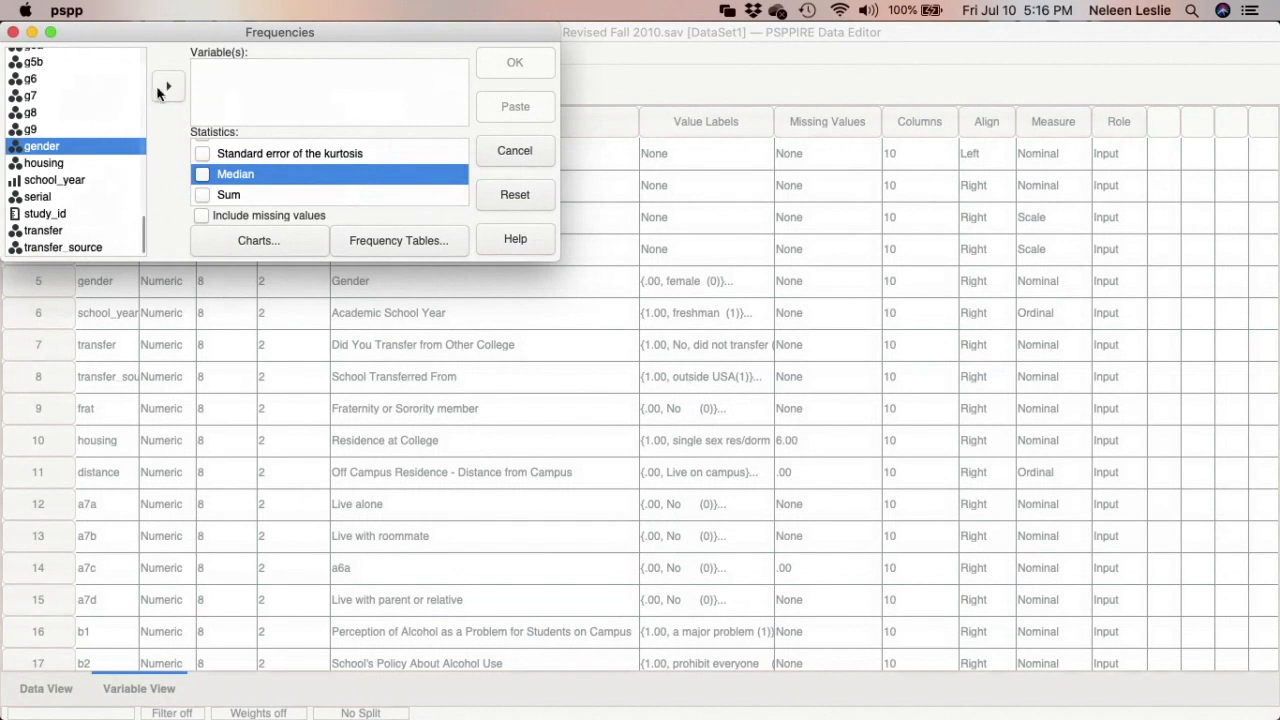
left_click(168, 86)
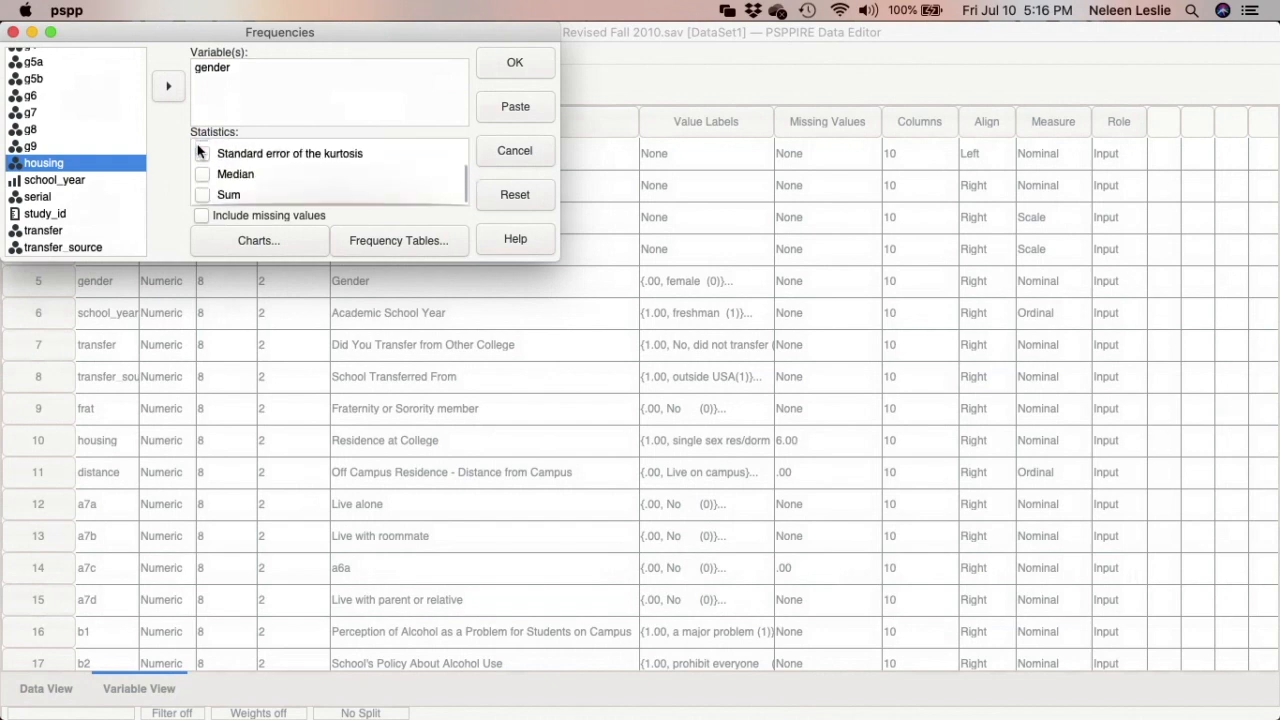
left_click(260, 240)
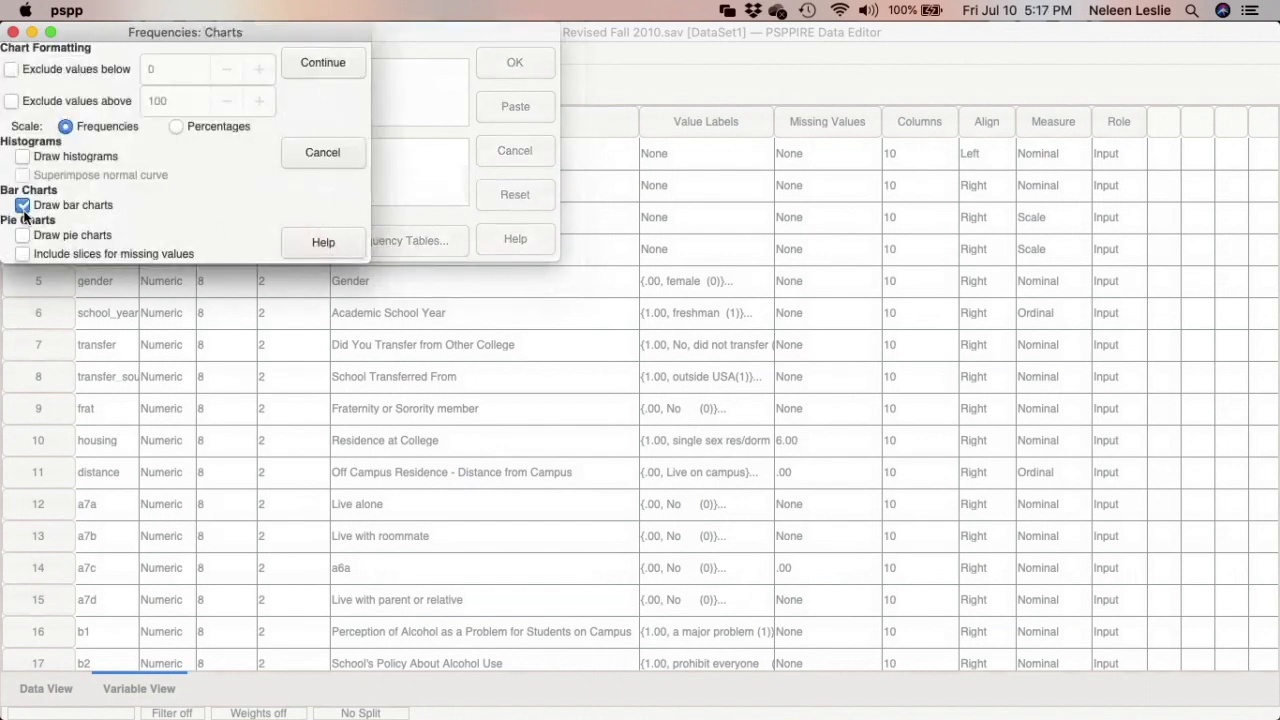
Switch the chart options to a pie chart with bar charts turned off.
left_click(22, 236)
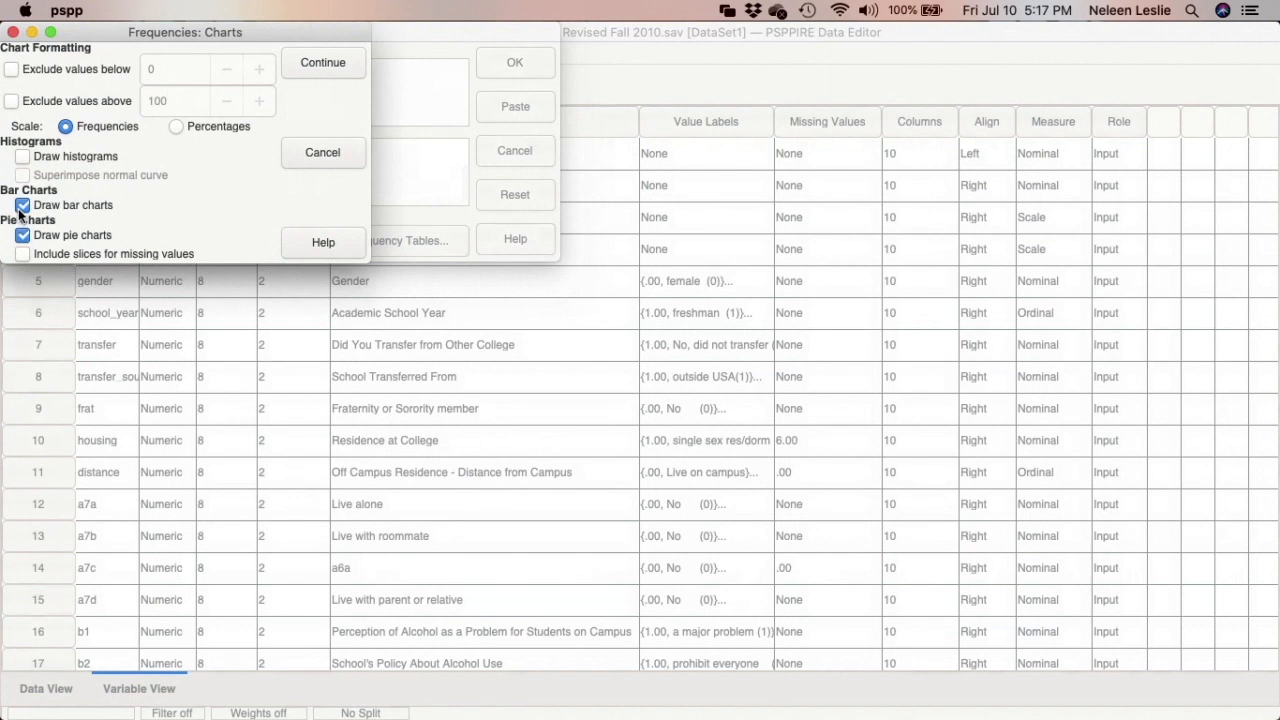
left_click(22, 204)
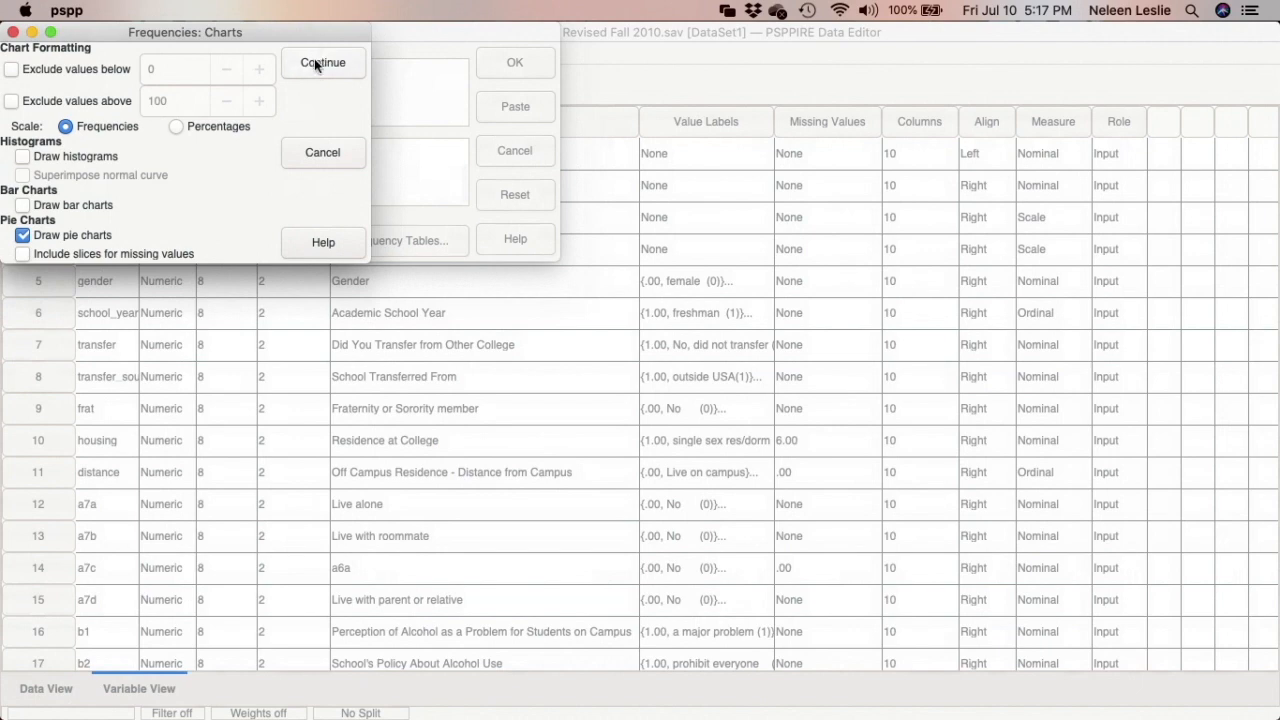
left_click(516, 106)
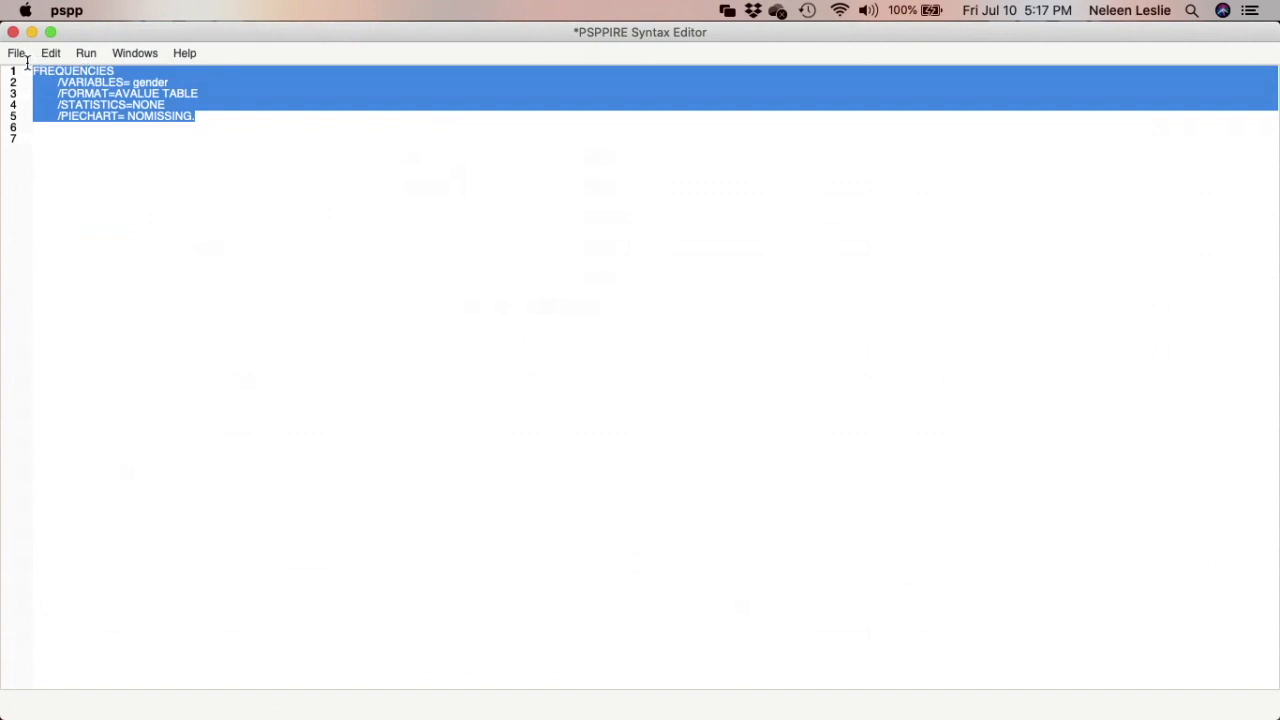
Run all of the pasted gender frequencies syntax.
left_click(86, 52)
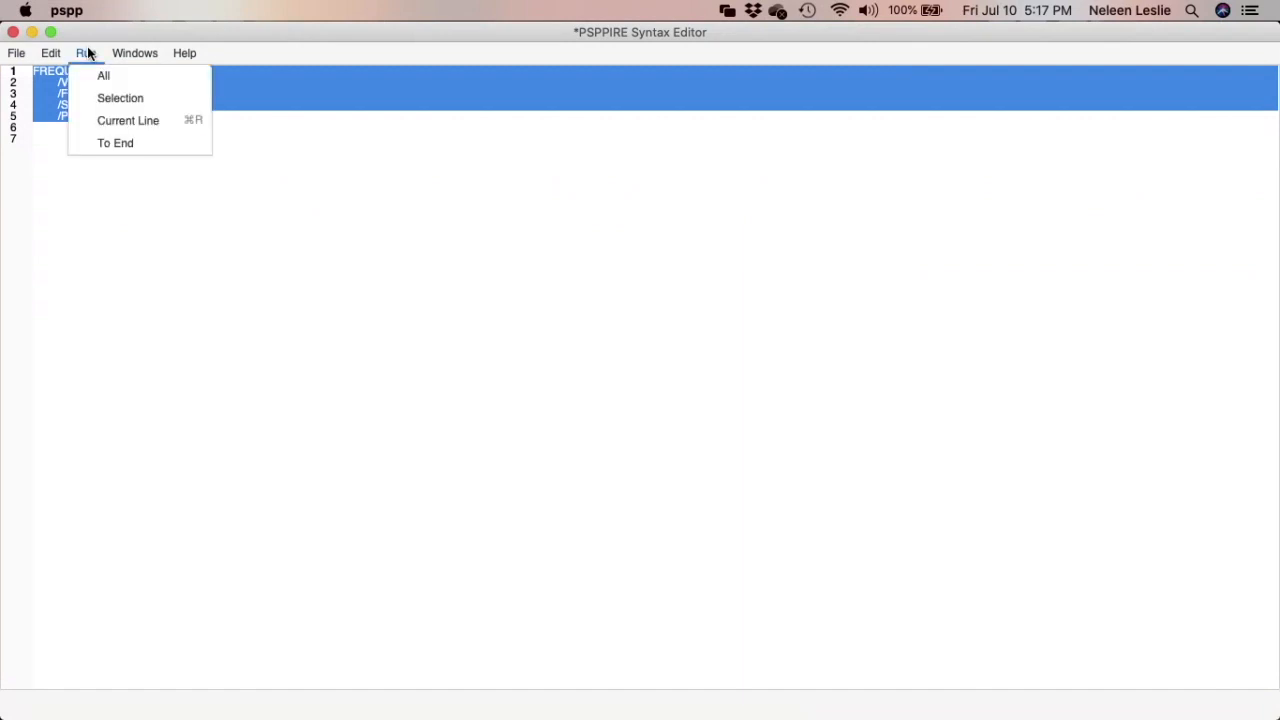
left_click(104, 76)
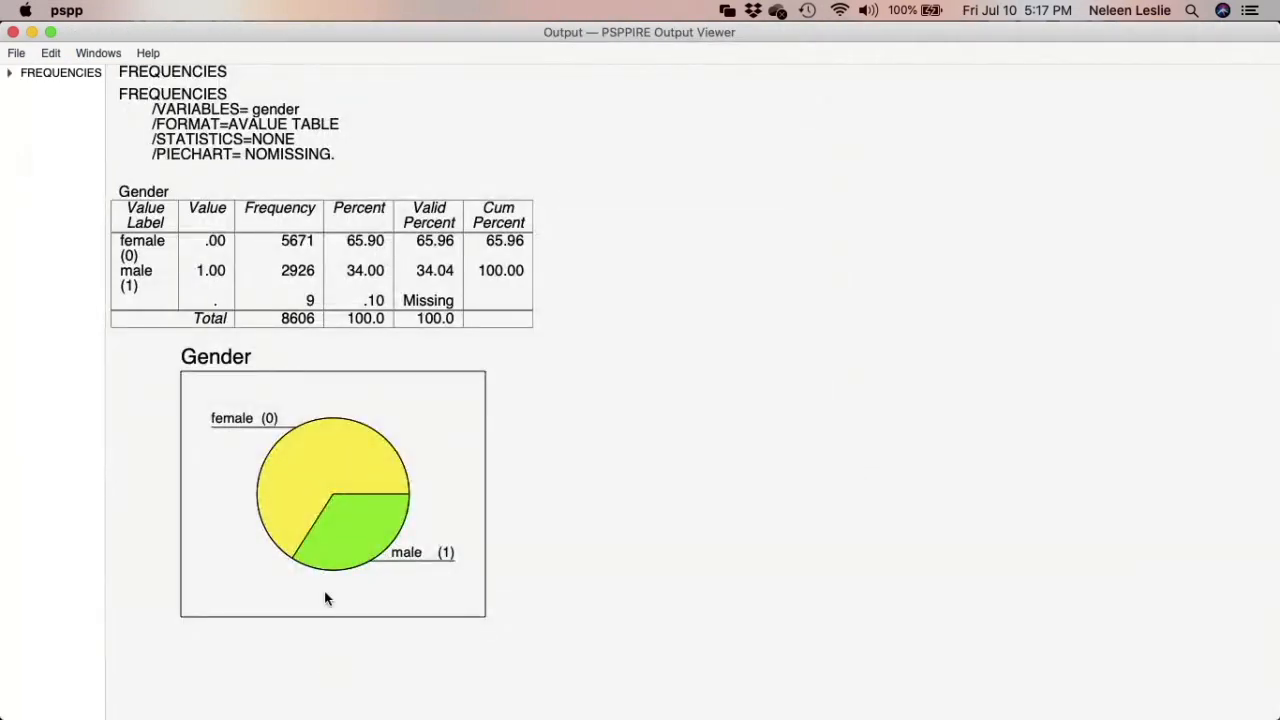
mouse_move(350, 524)
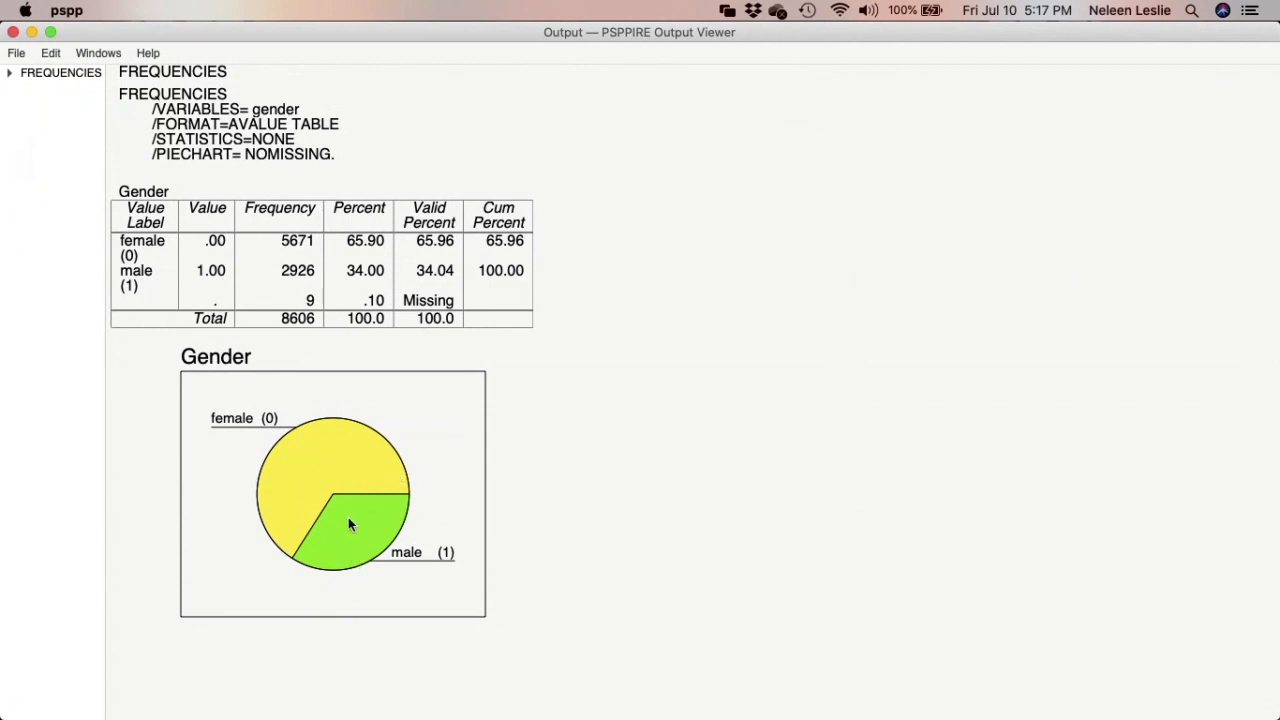
mouse_move(560, 266)
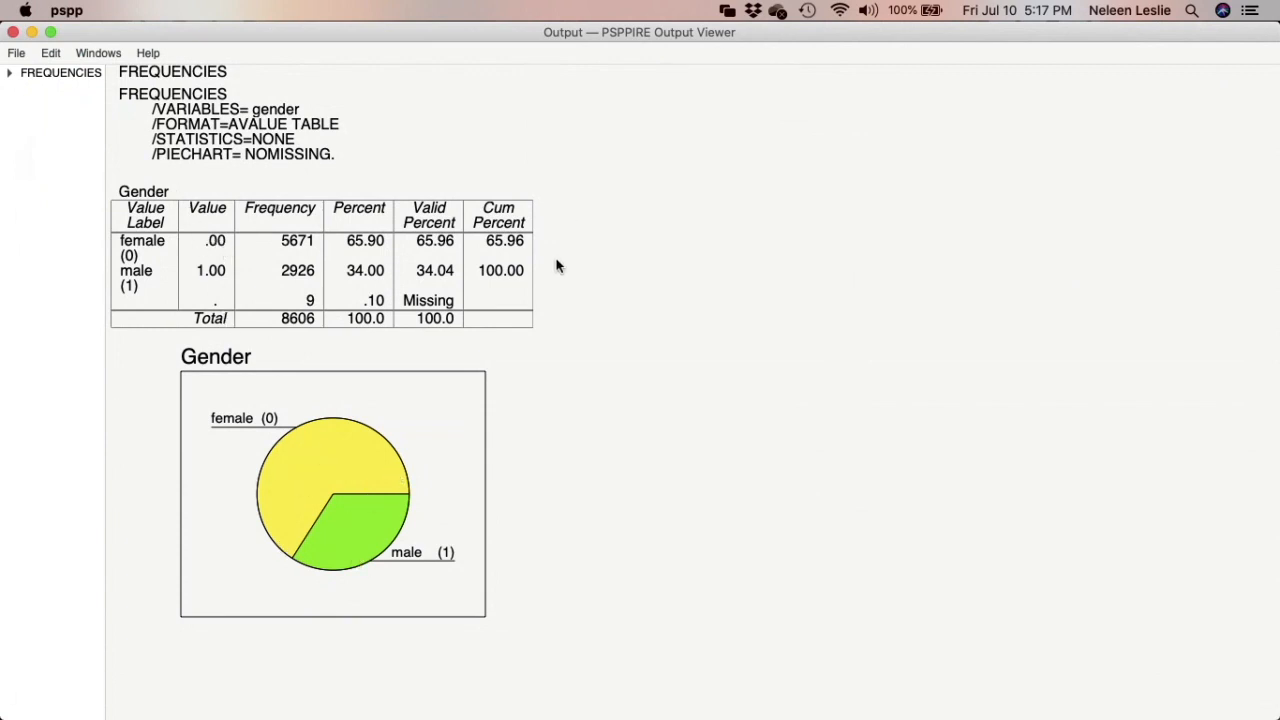
mouse_move(404, 284)
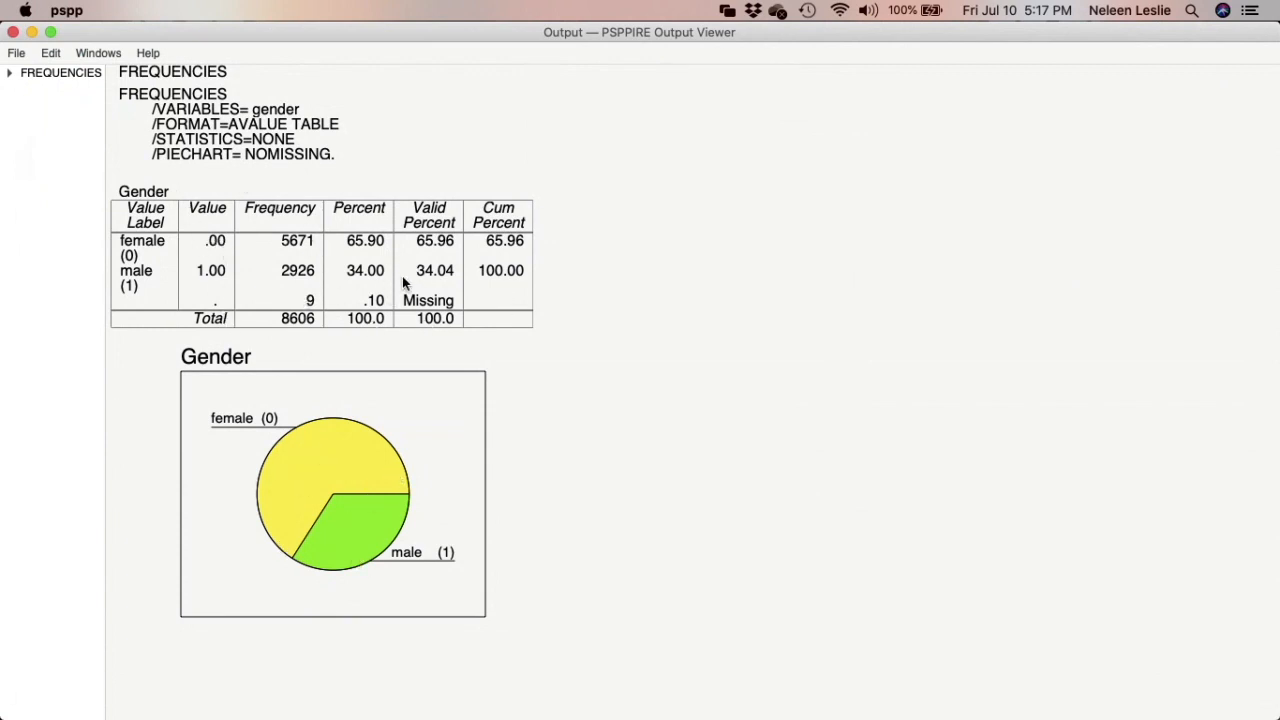
mouse_move(356, 440)
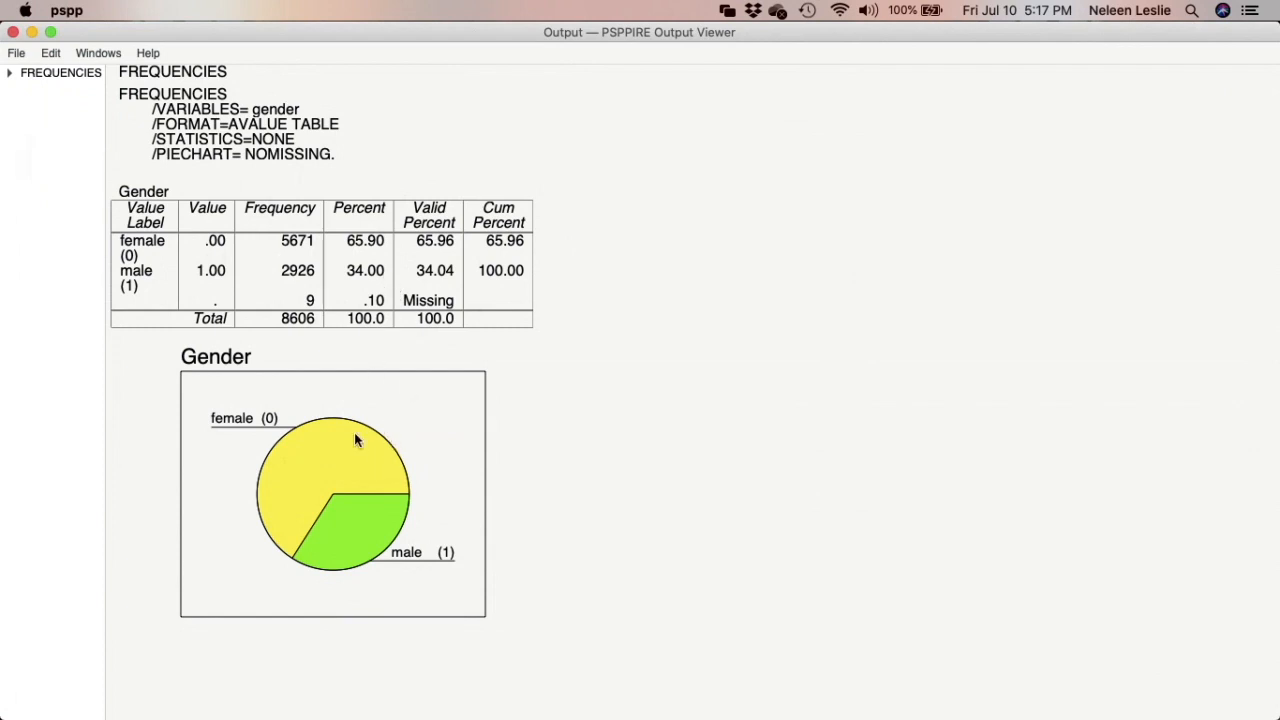
mouse_move(356, 298)
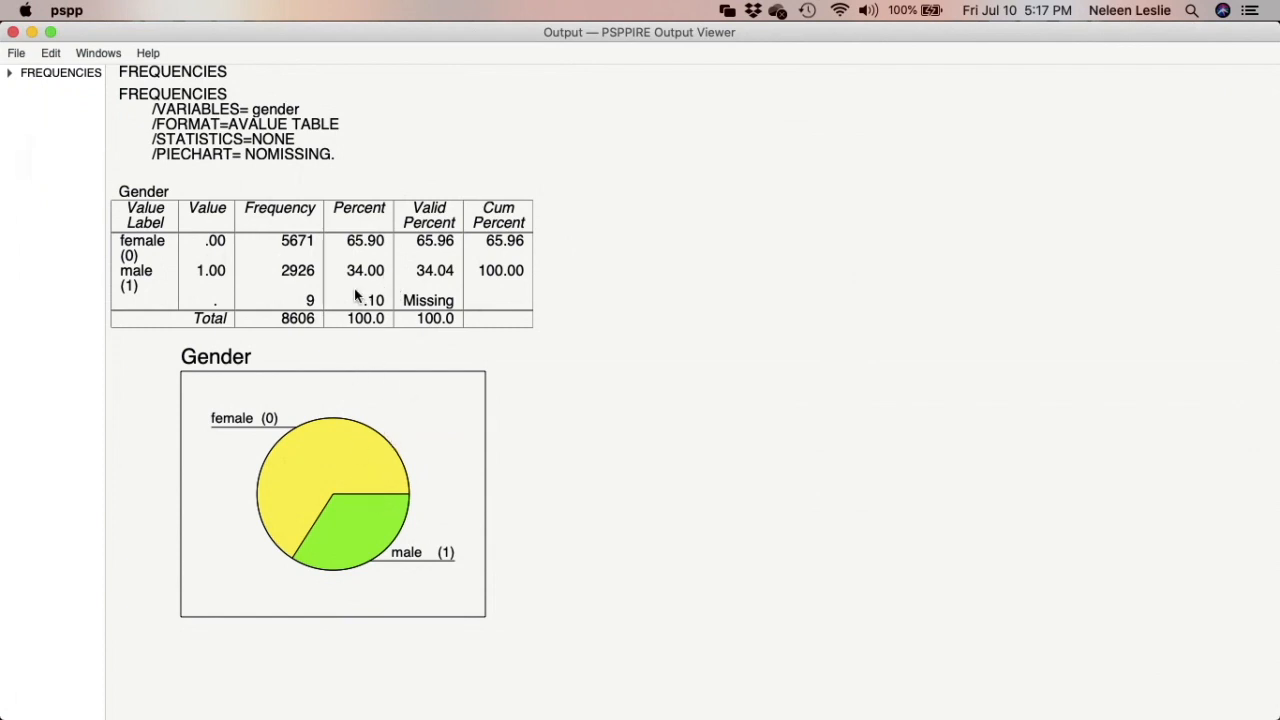
mouse_move(336, 520)
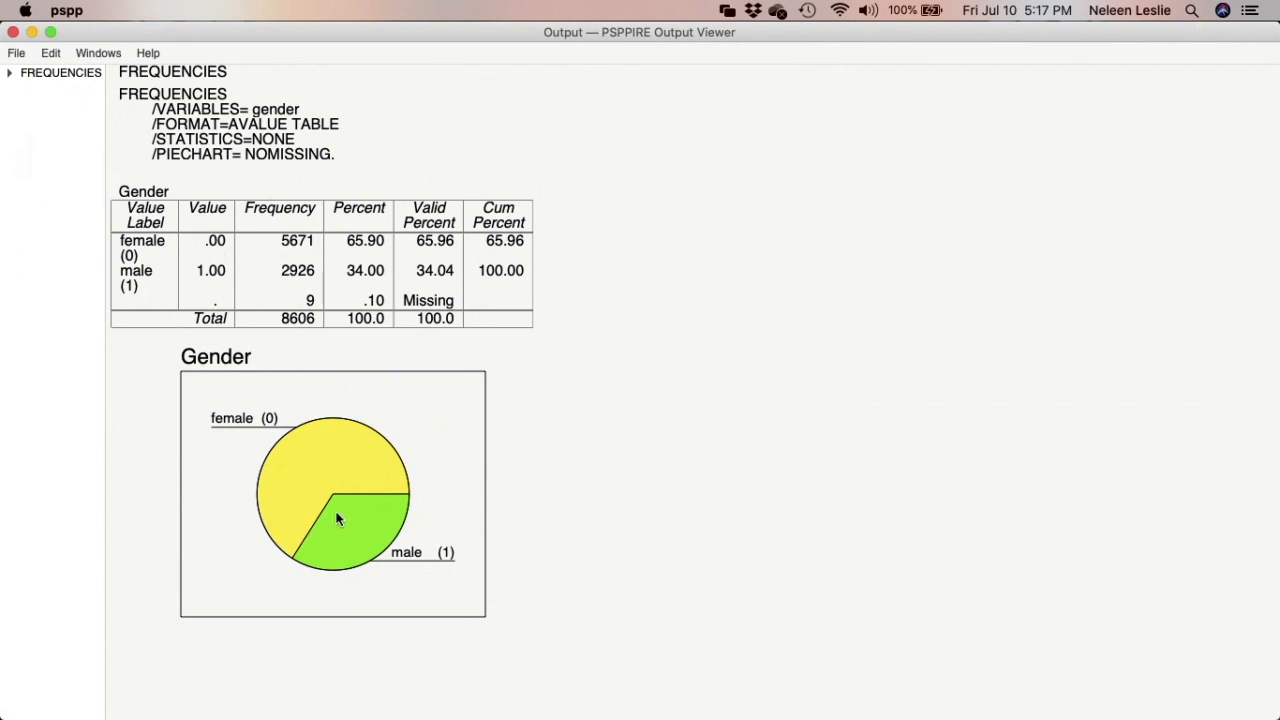
mouse_move(288, 458)
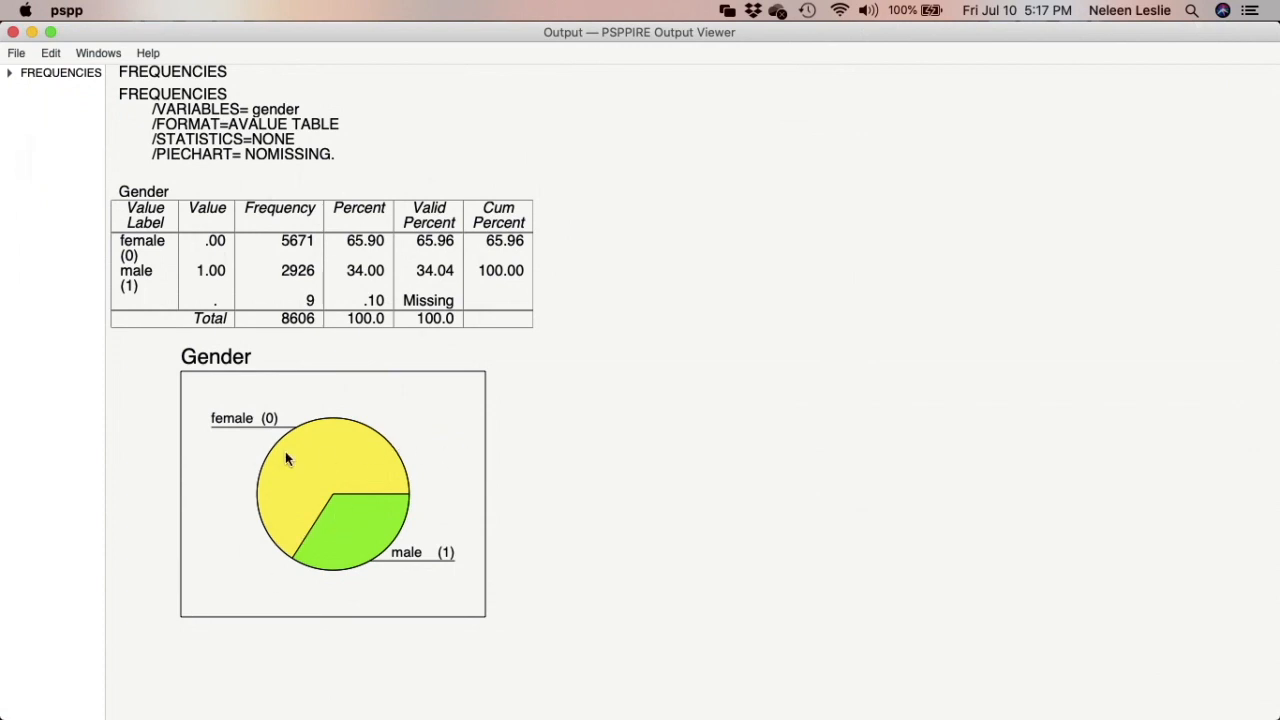
mouse_move(308, 462)
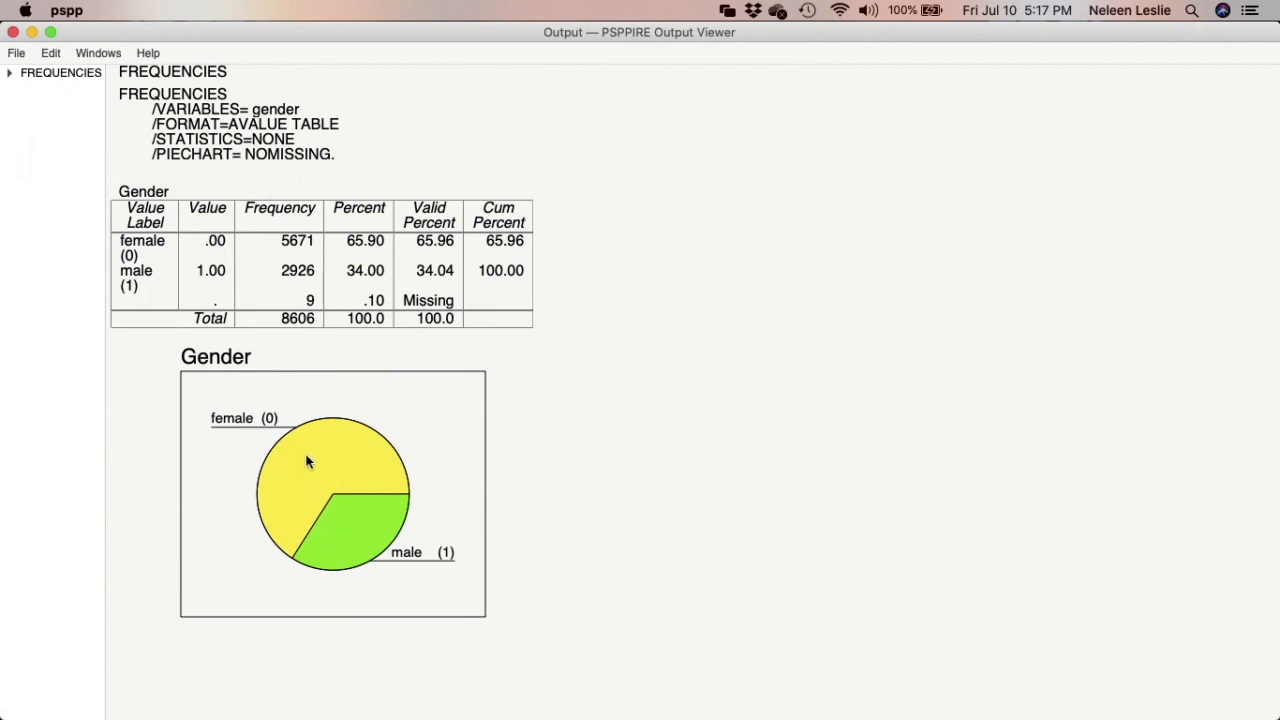
mouse_move(322, 368)
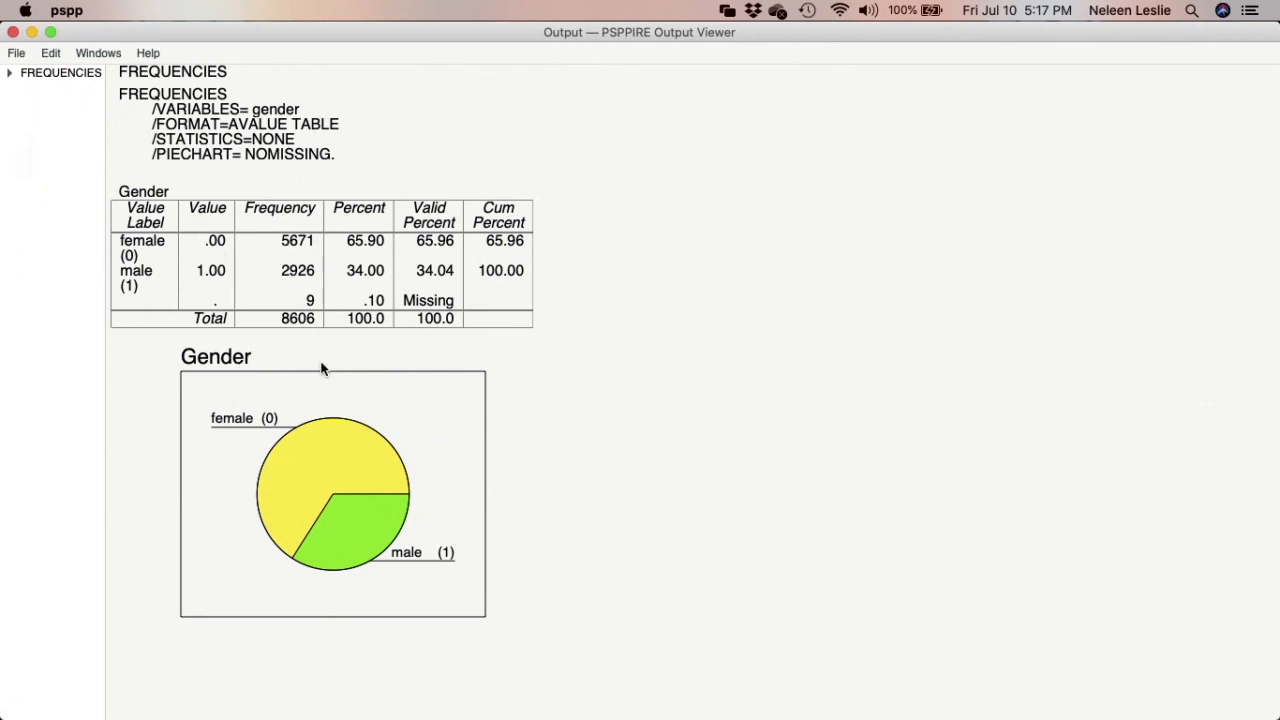
mouse_move(322, 374)
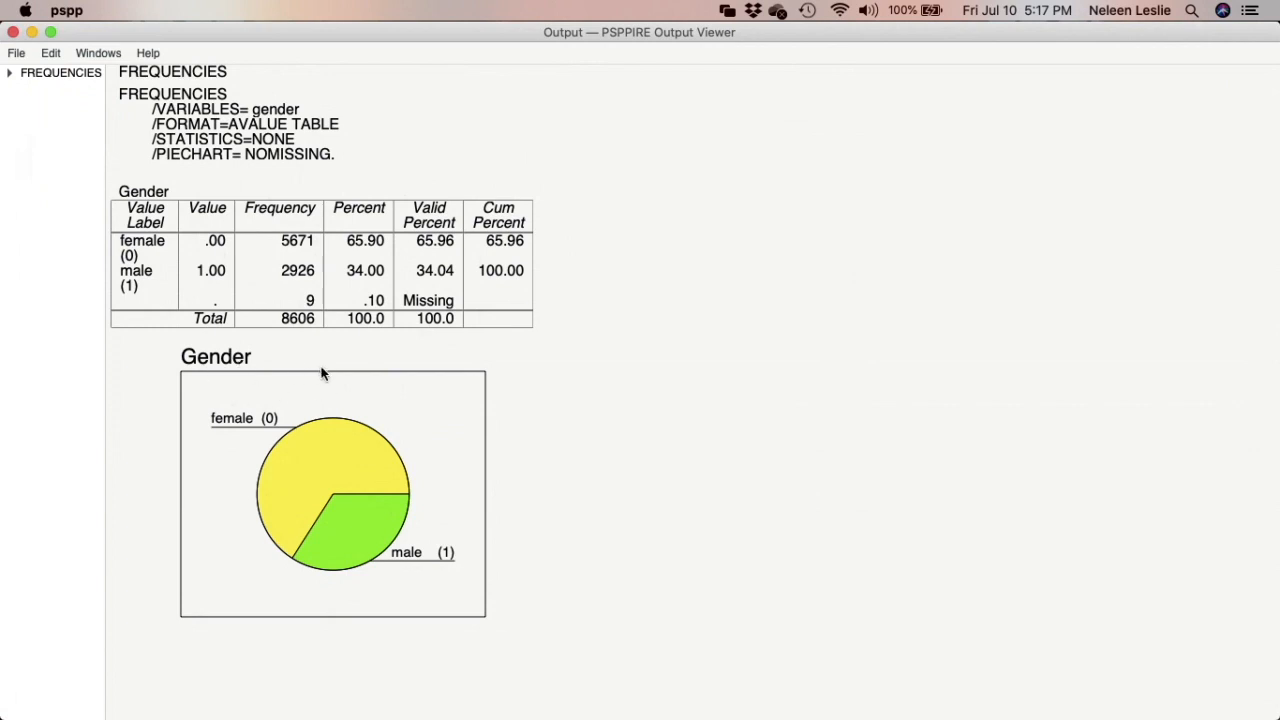
mouse_move(182, 356)
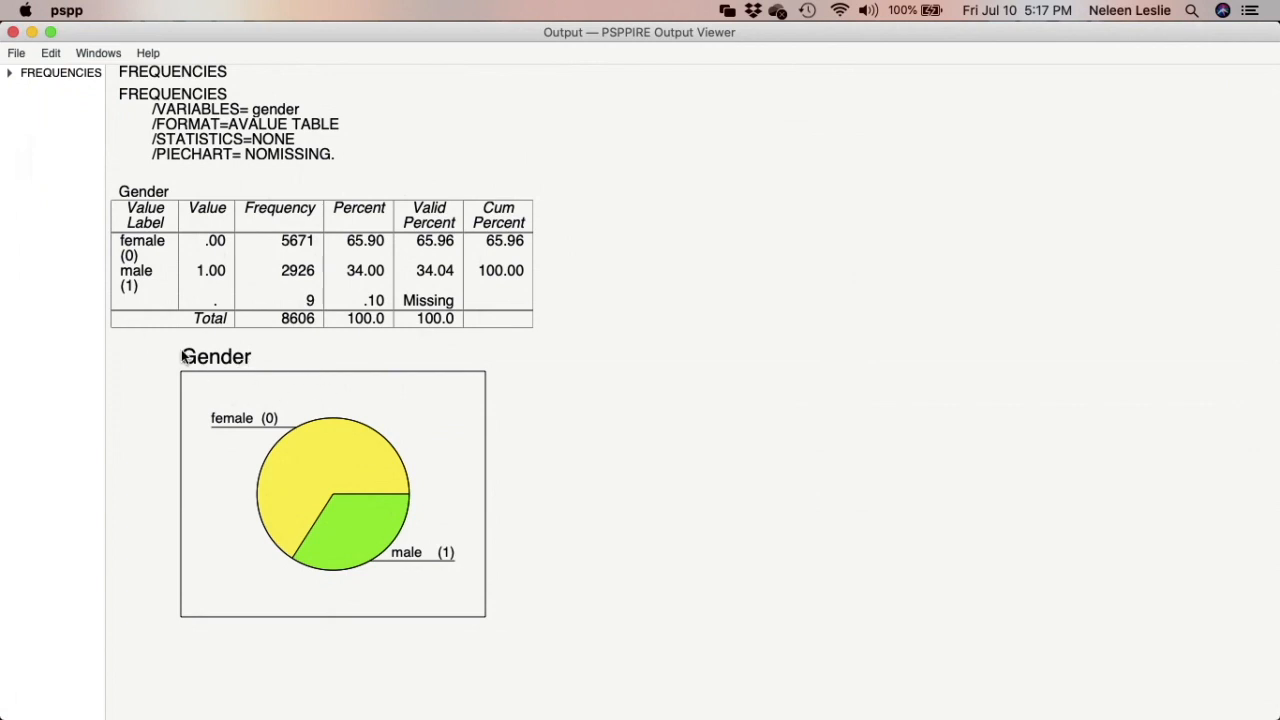
mouse_move(202, 374)
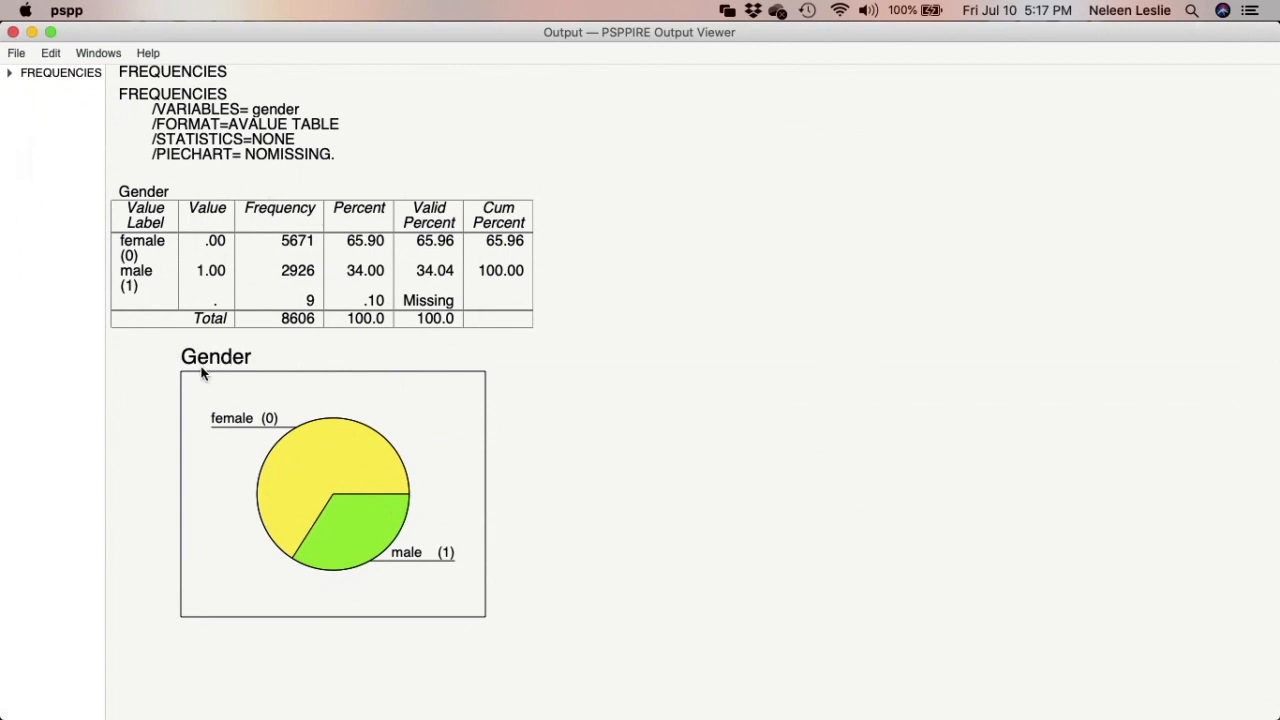
mouse_move(110, 118)
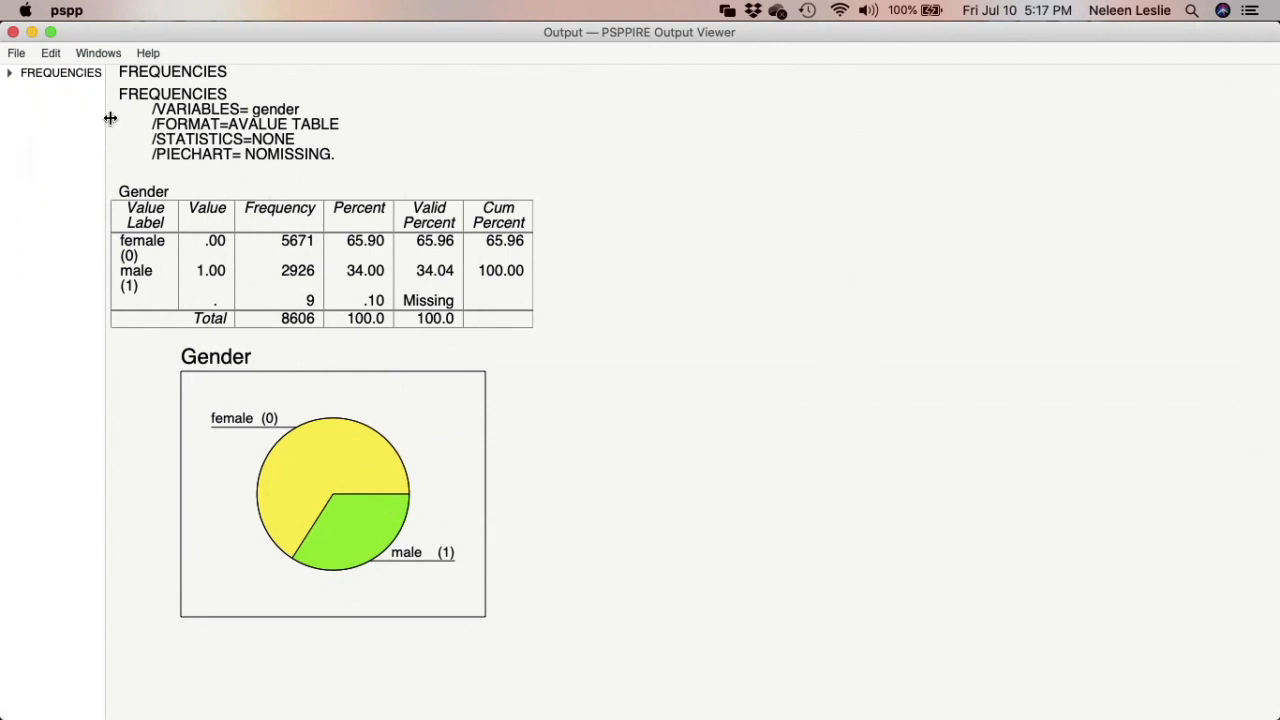
mouse_move(116, 100)
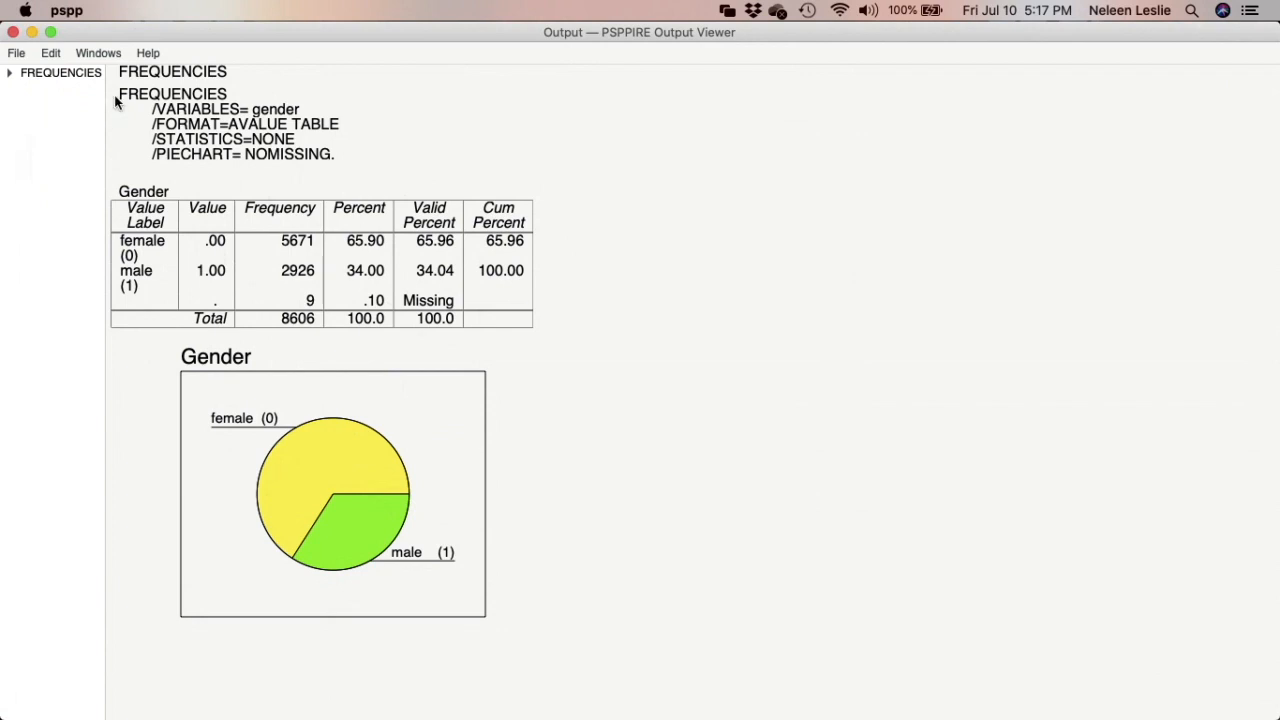
mouse_move(972, 690)
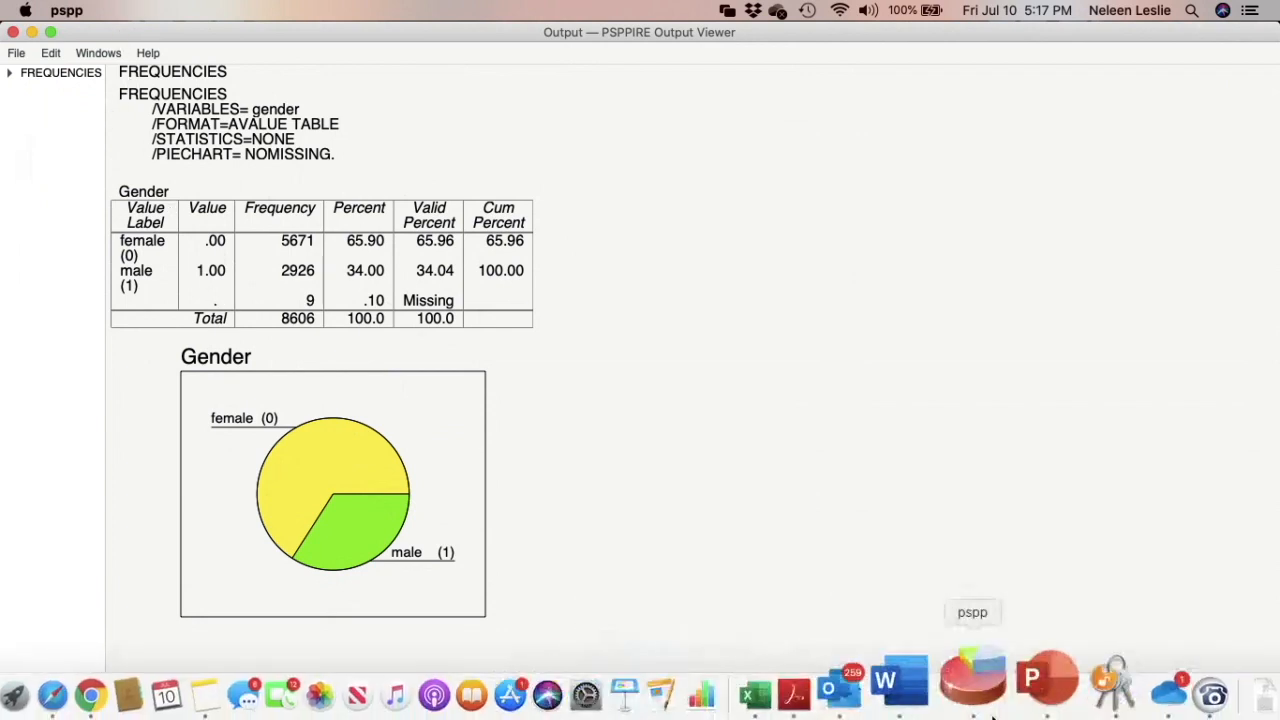
Show all PSPP windows from the dock icon to bring the Data Editor forward.
right_click(972, 688)
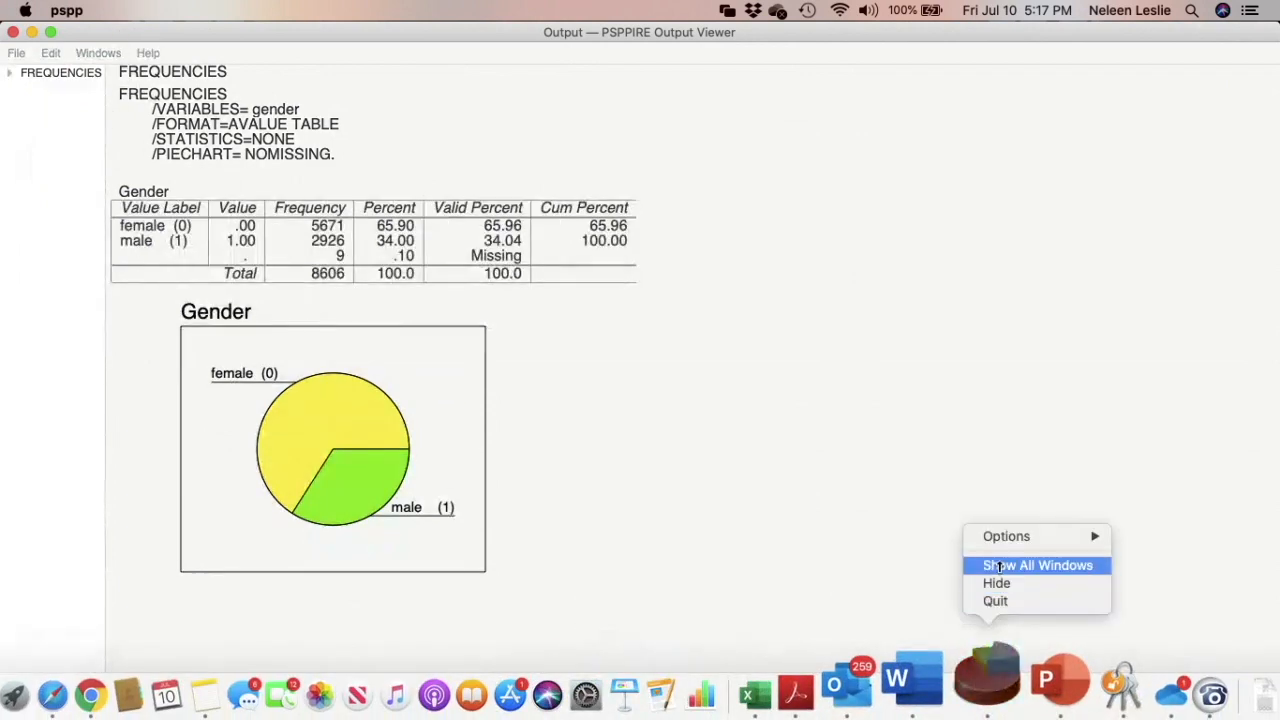
left_click(1036, 564)
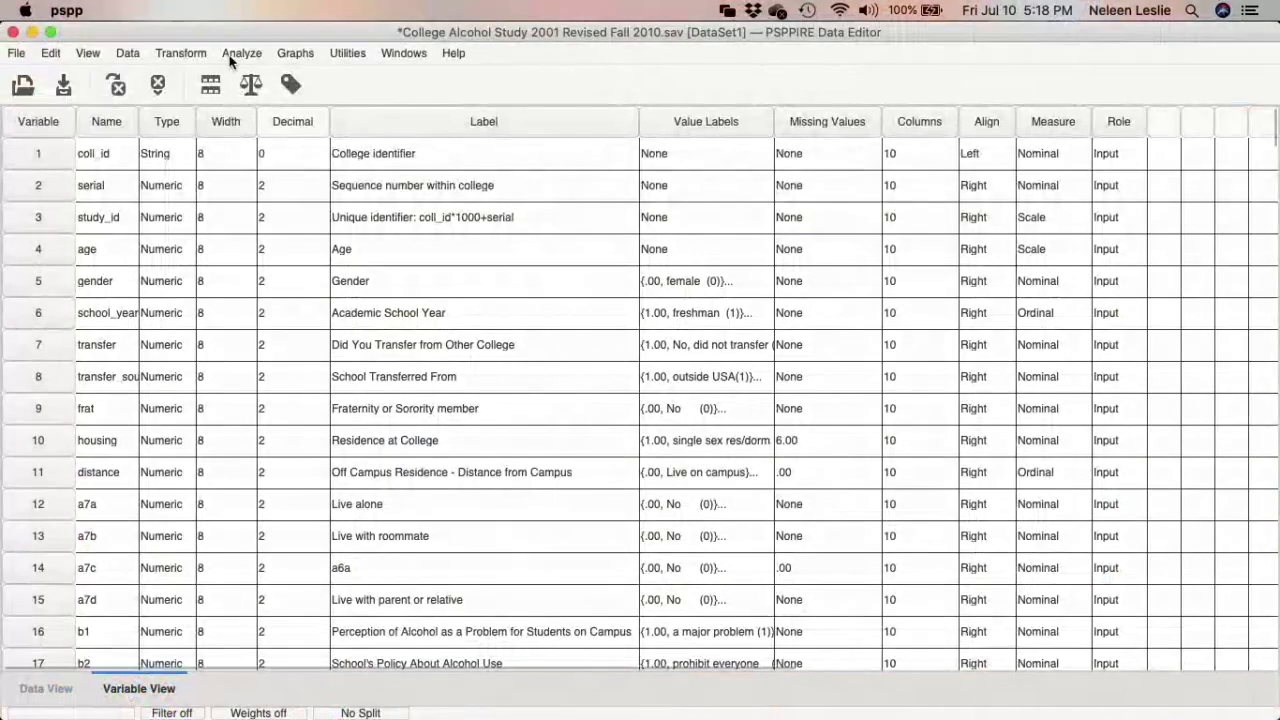
Start a new Frequencies analysis and move school_year into Variable(s).
left_click(240, 52)
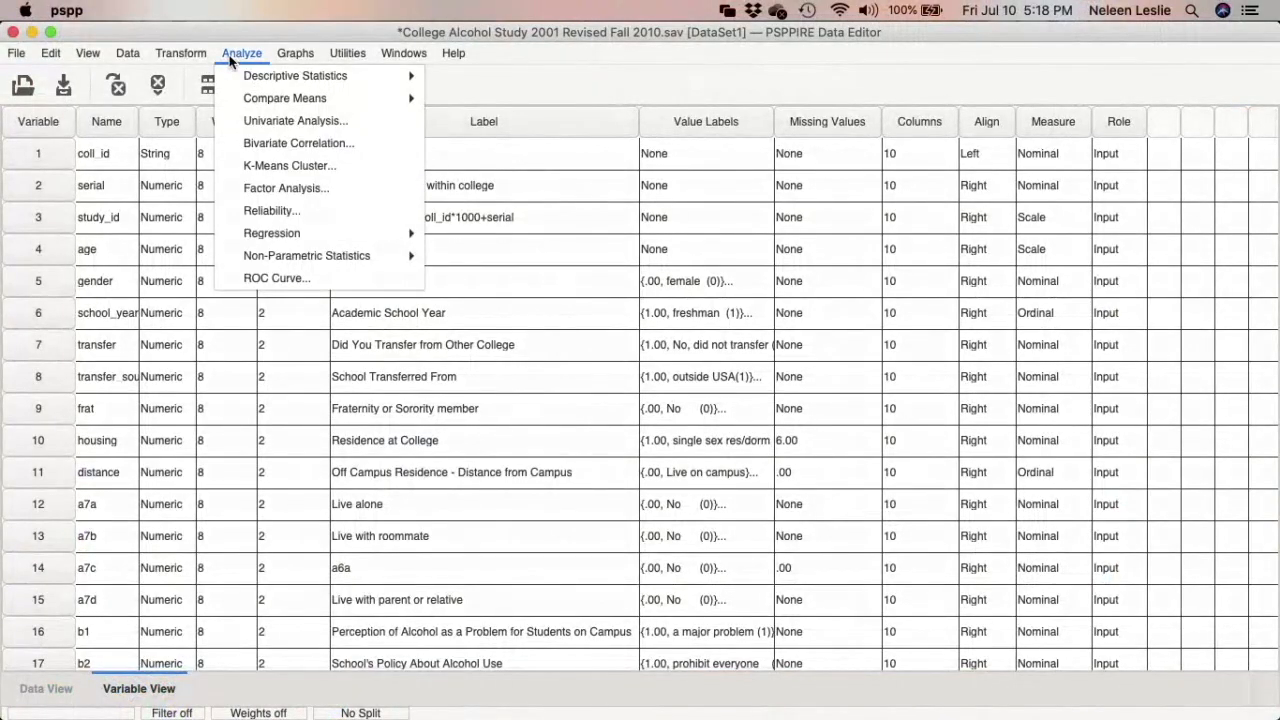
mouse_move(294, 76)
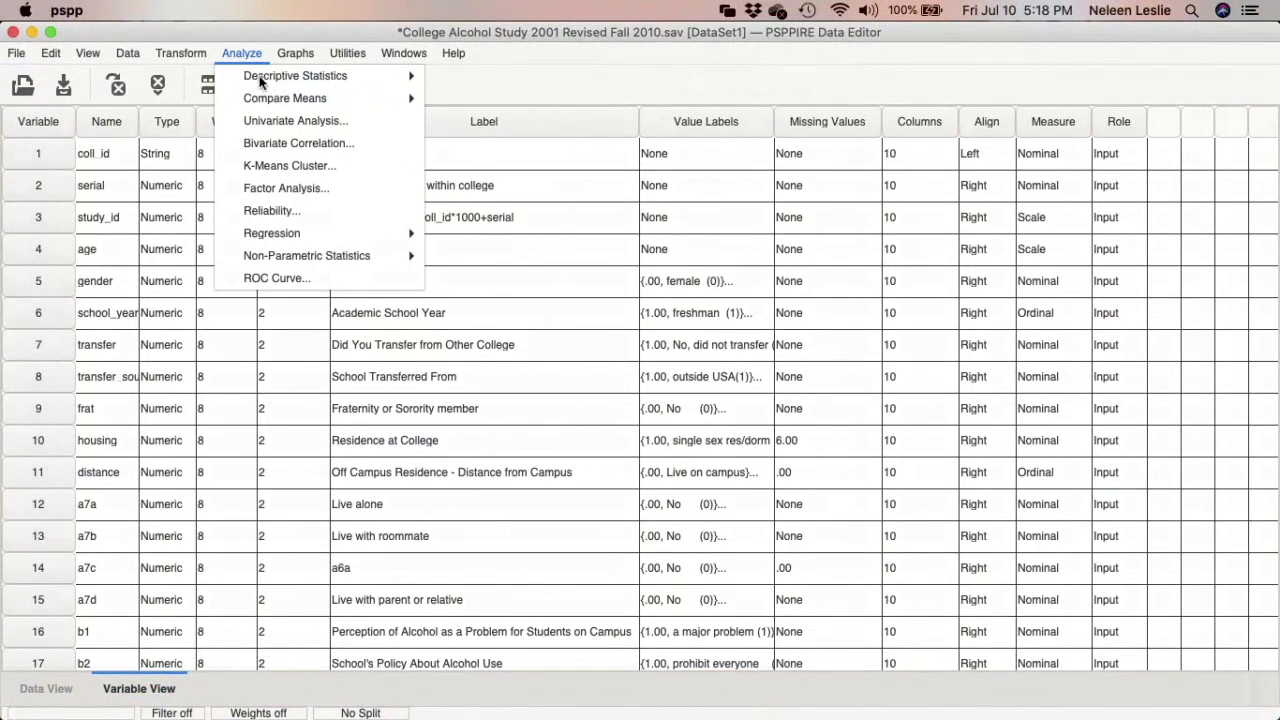
left_click(452, 52)
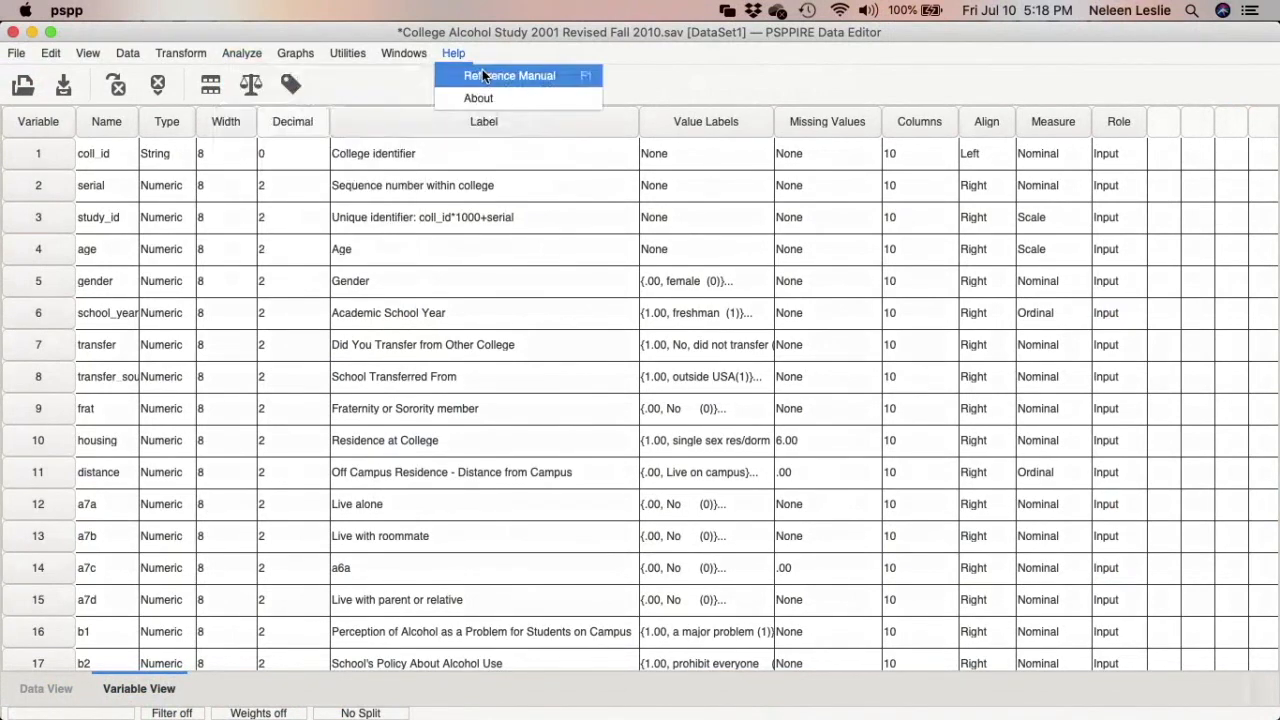
left_click(240, 52)
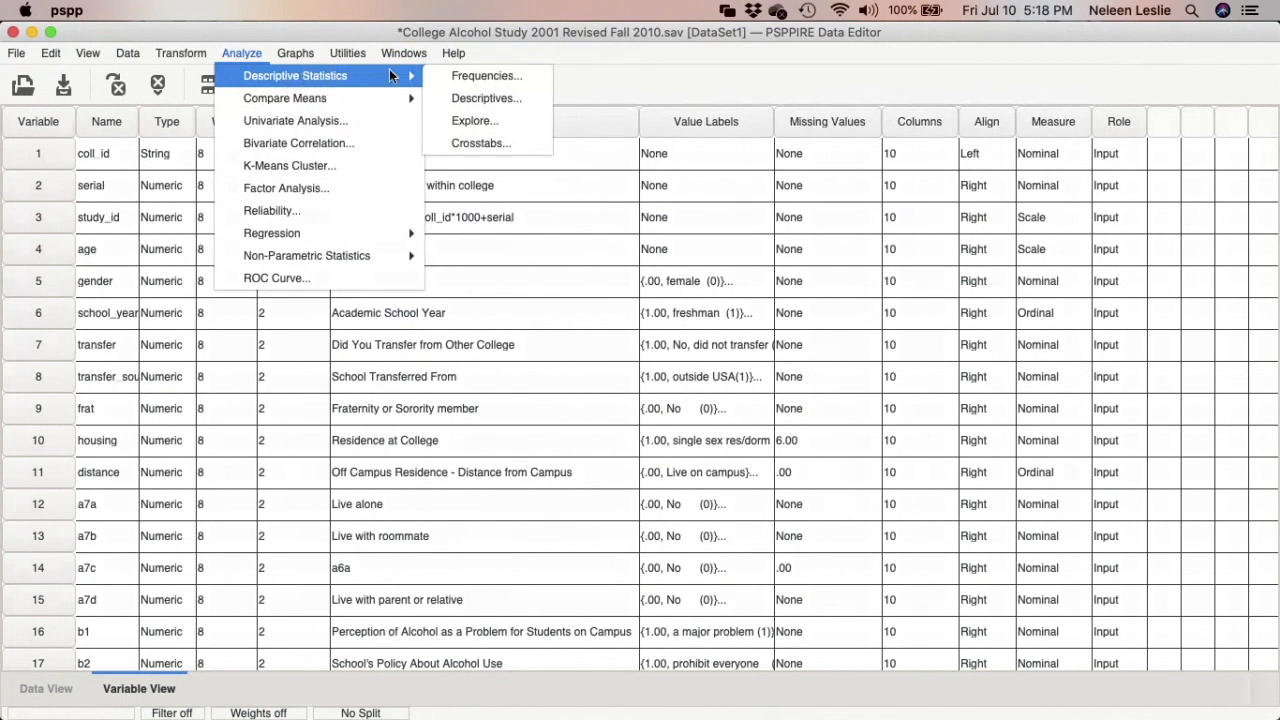
mouse_move(484, 76)
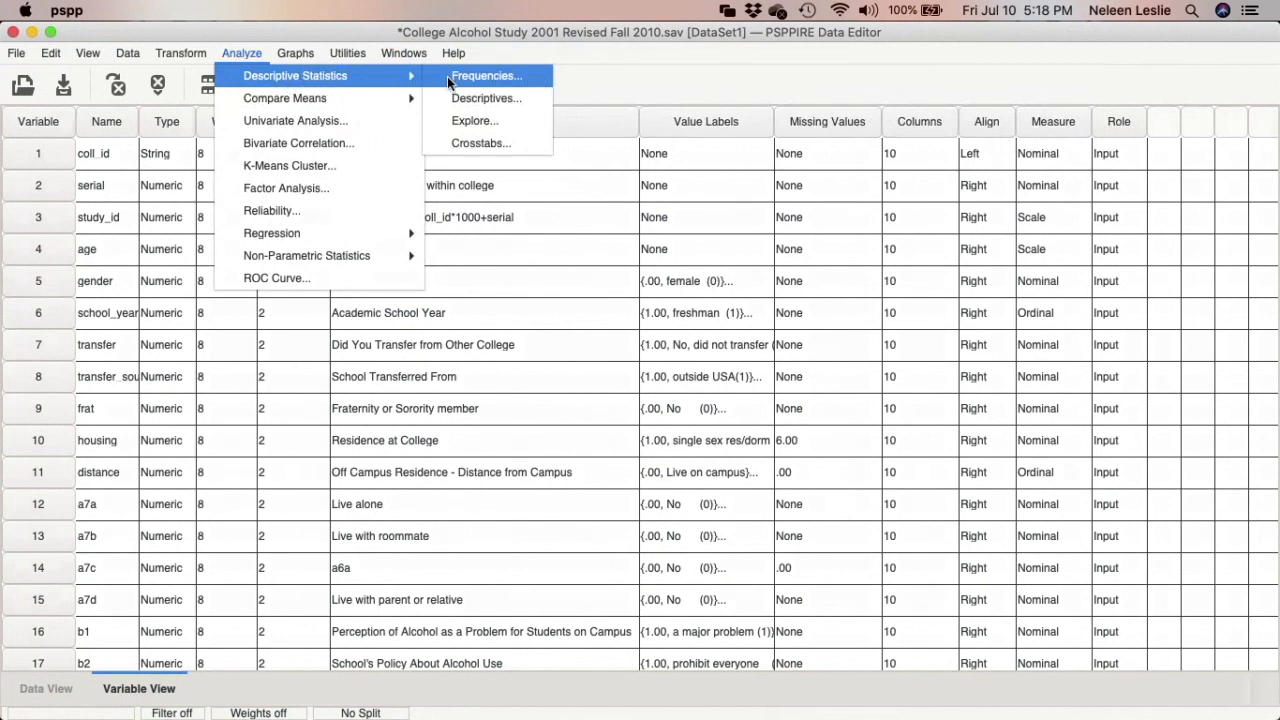
left_click(484, 76)
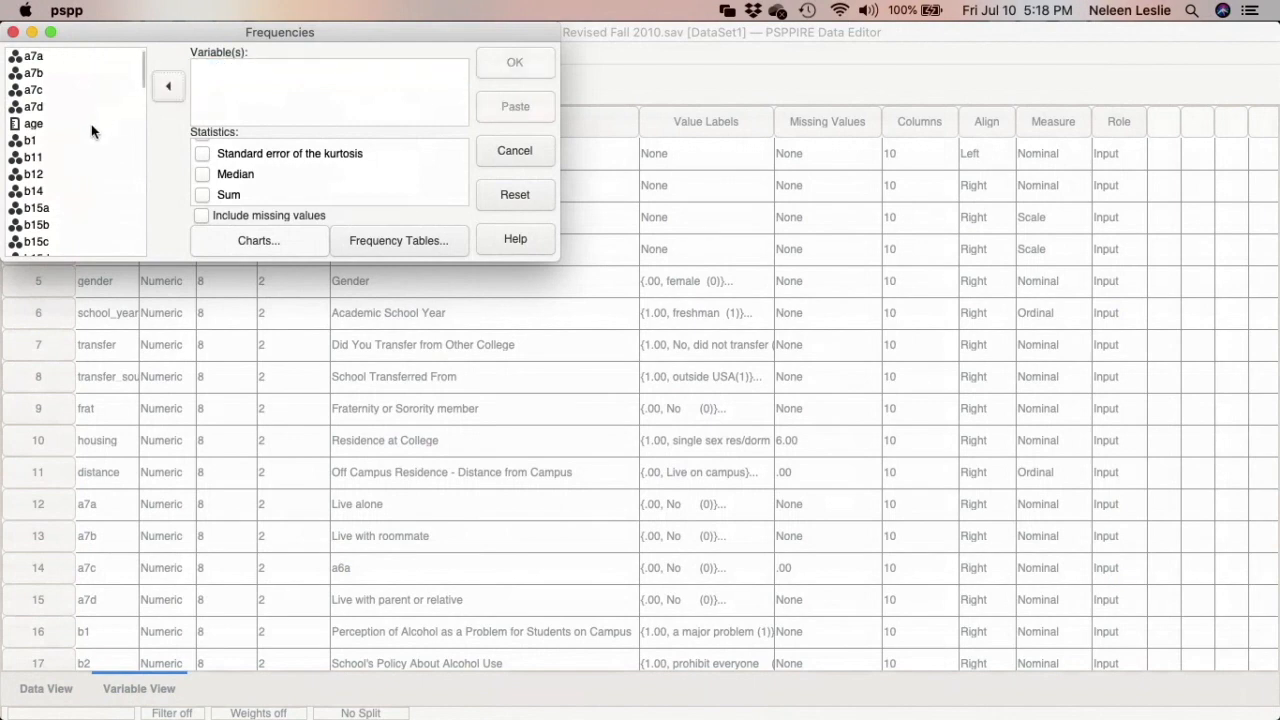
scroll("down", 3)
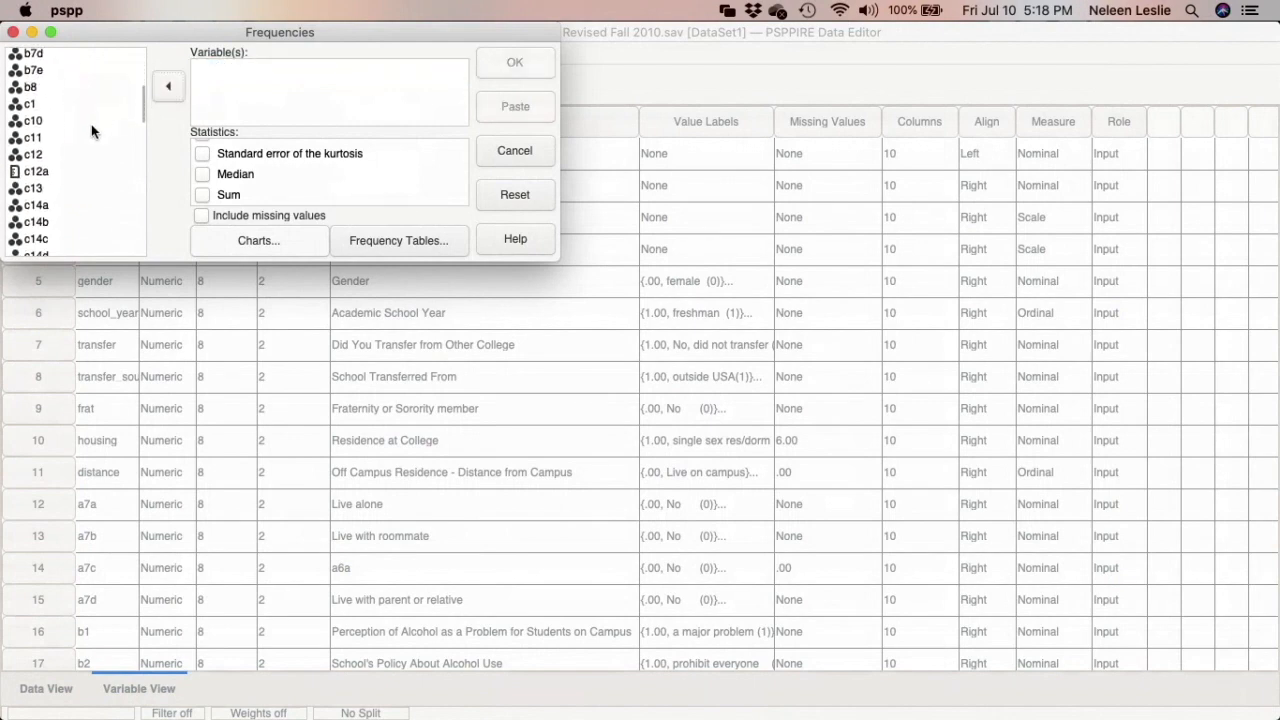
scroll("down", 3)
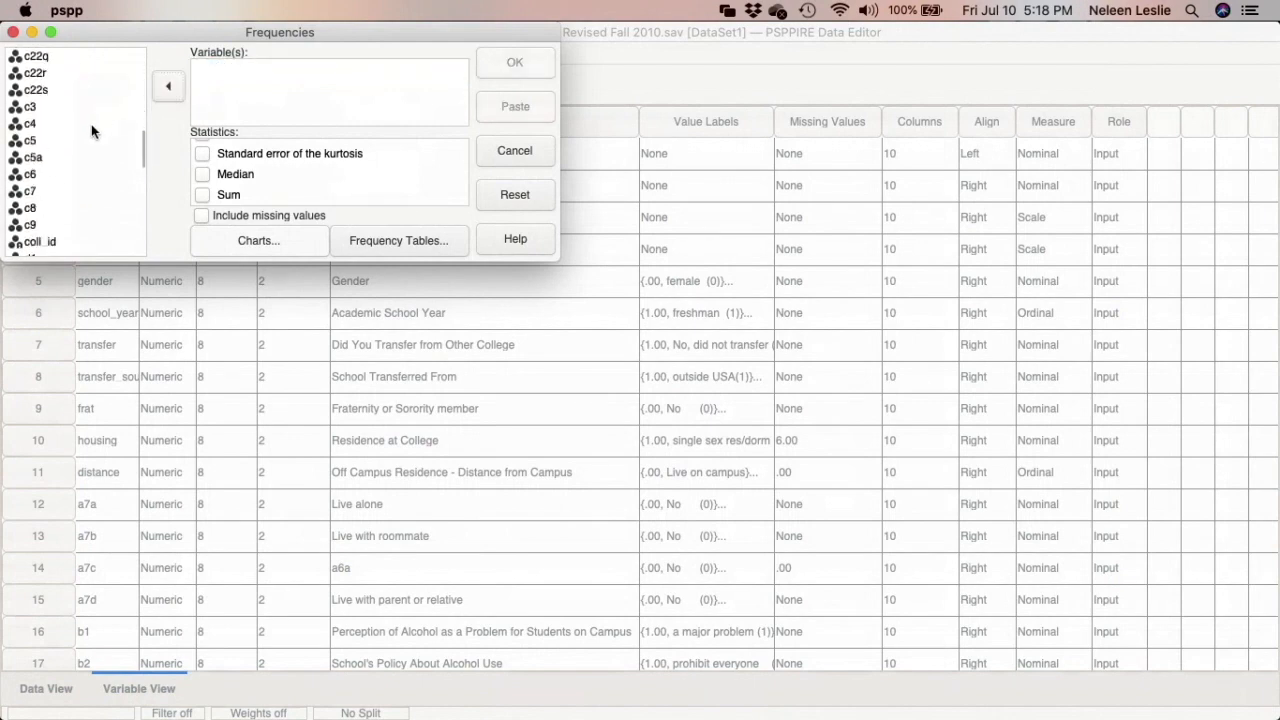
scroll("down", 3)
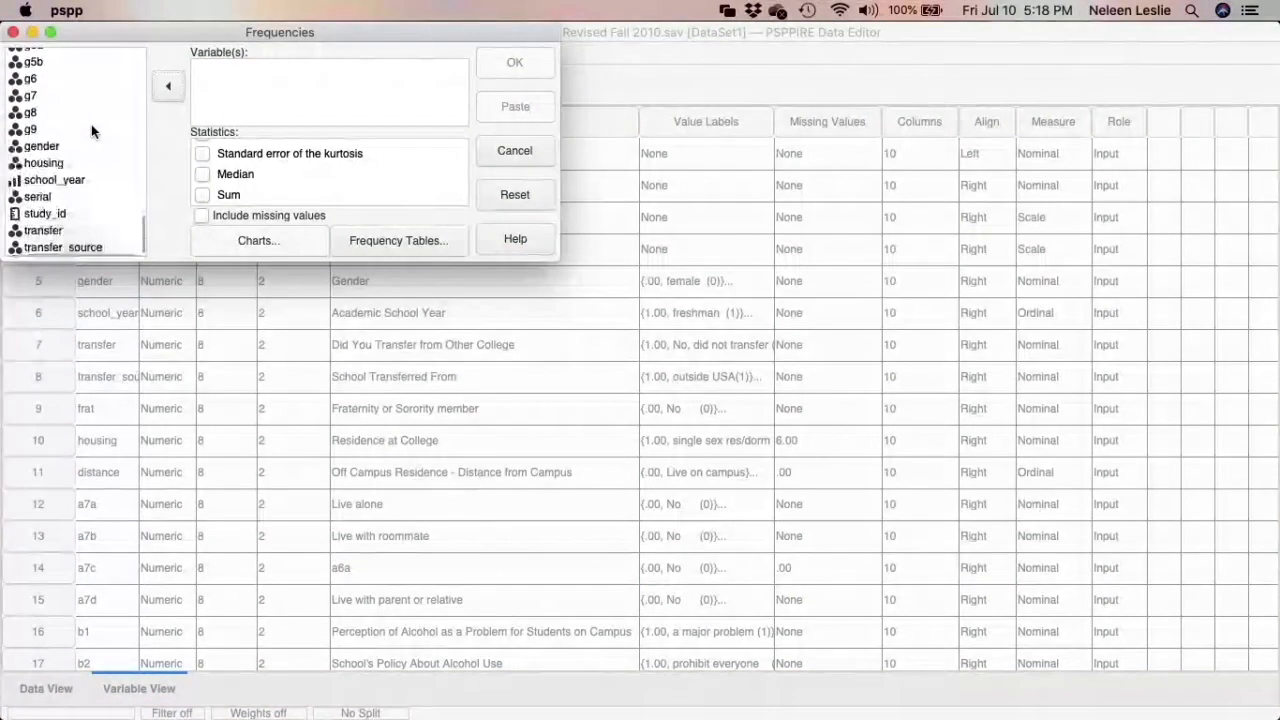
left_click(52, 180)
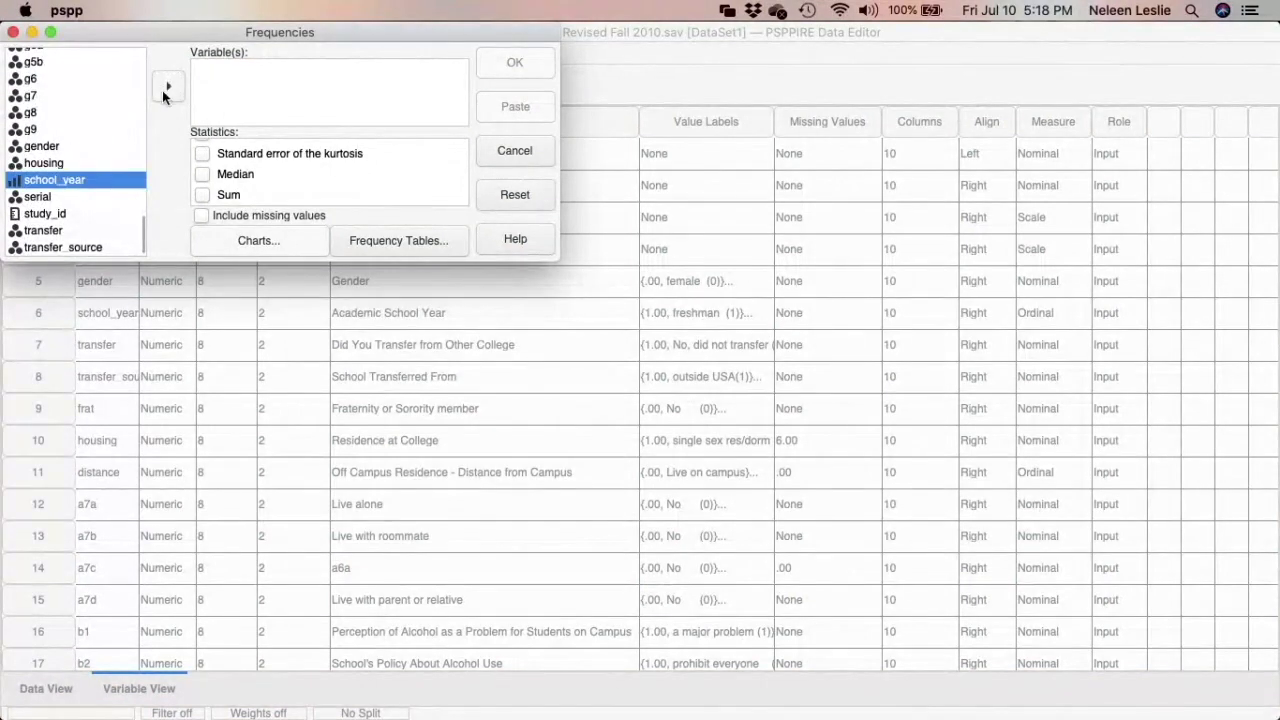
left_click(168, 86)
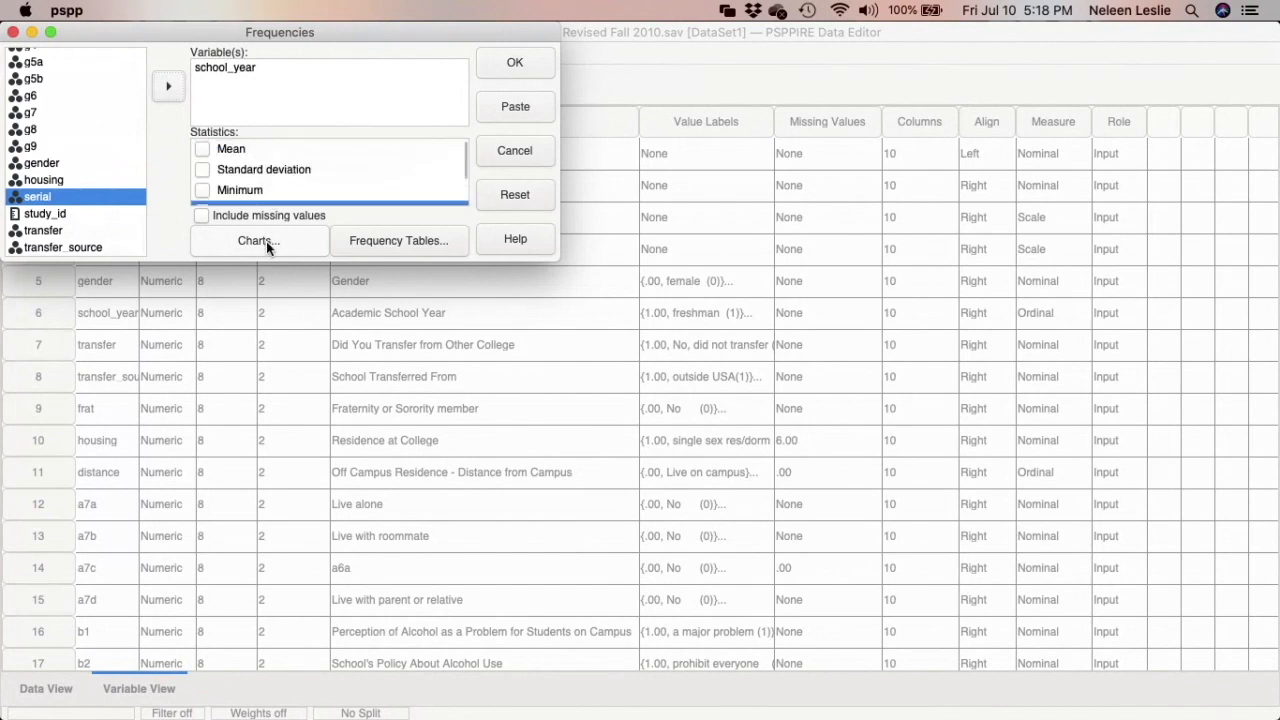
Keep bar charts on in the chart options and run the school_year frequencies with OK.
left_click(256, 240)
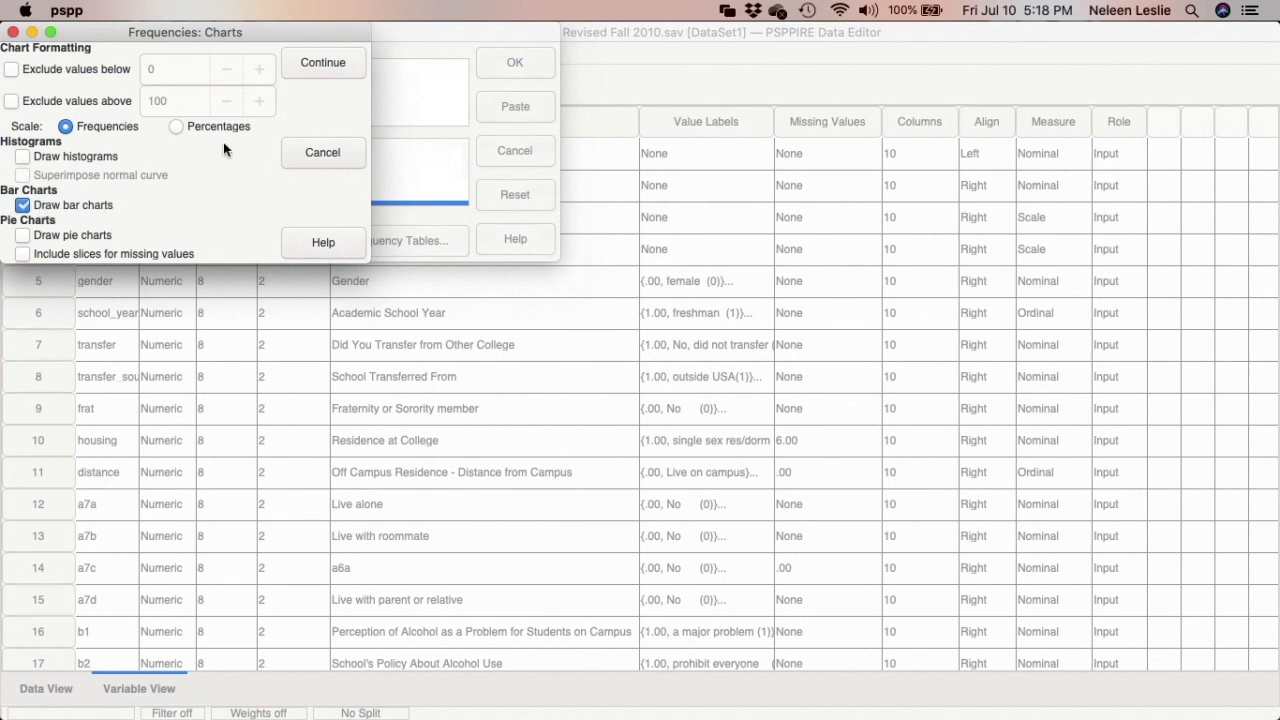
left_click(324, 62)
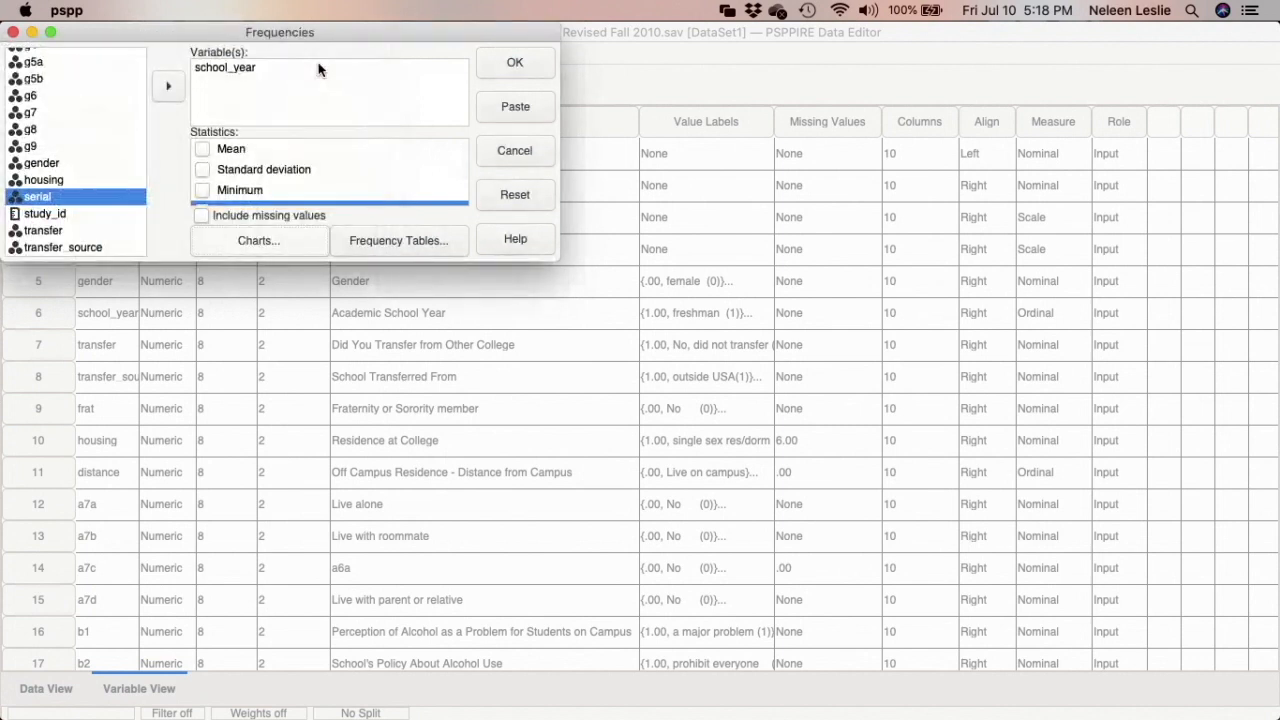
mouse_move(474, 124)
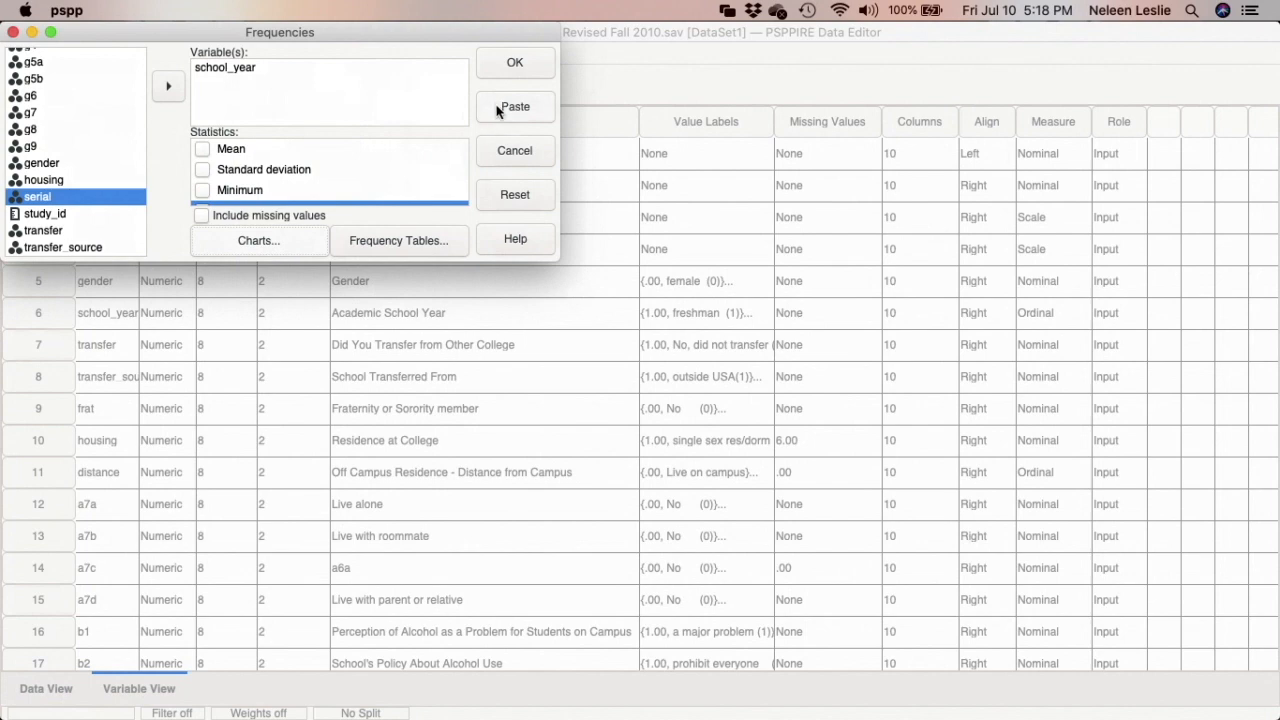
left_click(516, 106)
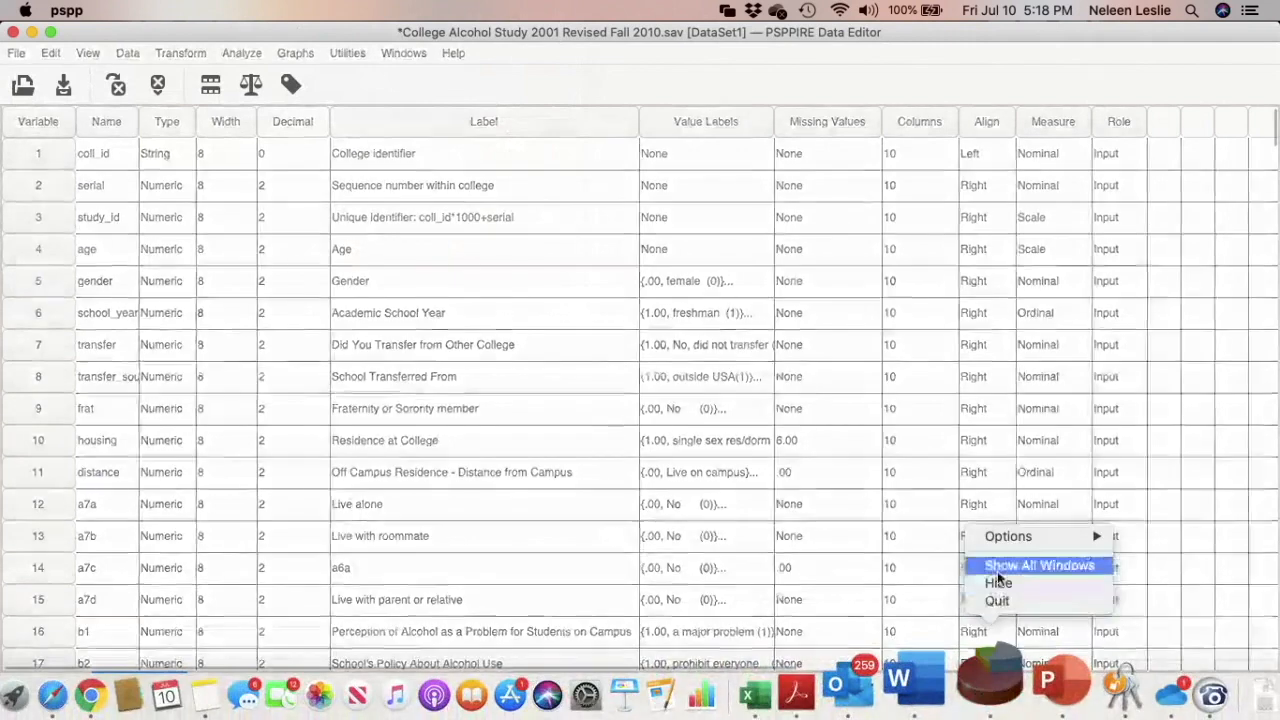
Show all PSPP windows side by side from the dock icon.
left_click(1036, 566)
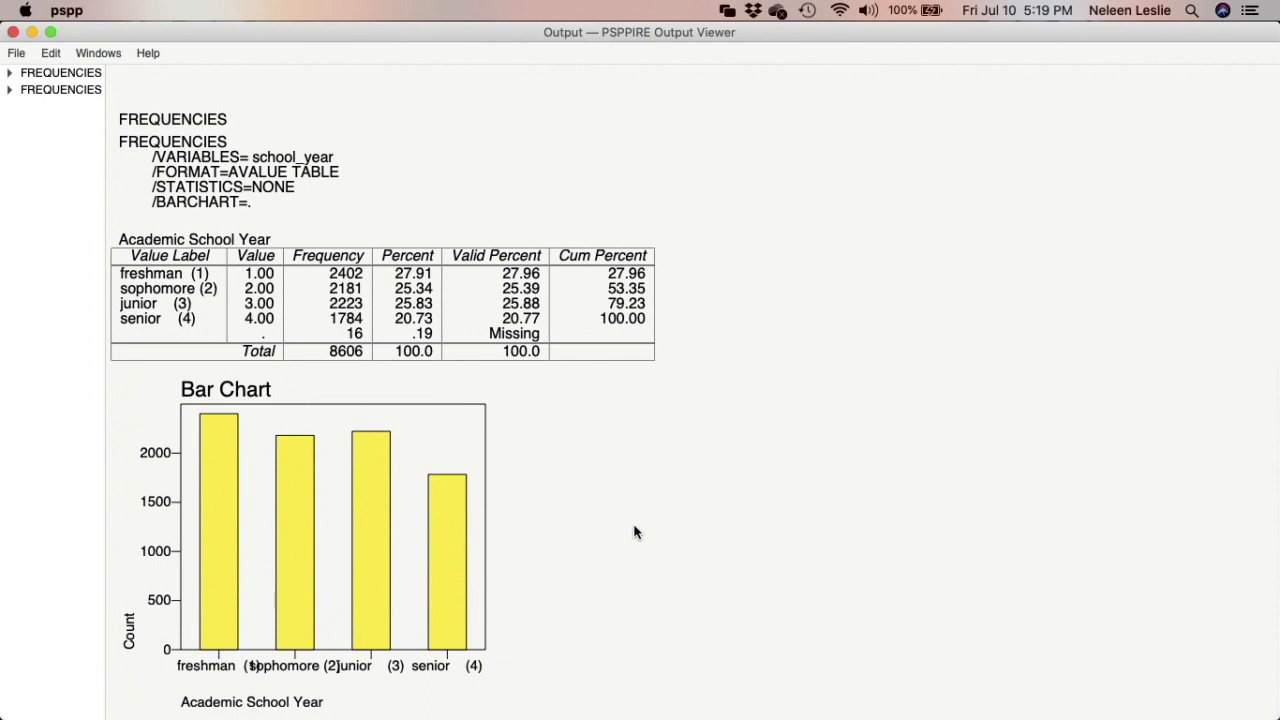
mouse_move(1064, 676)
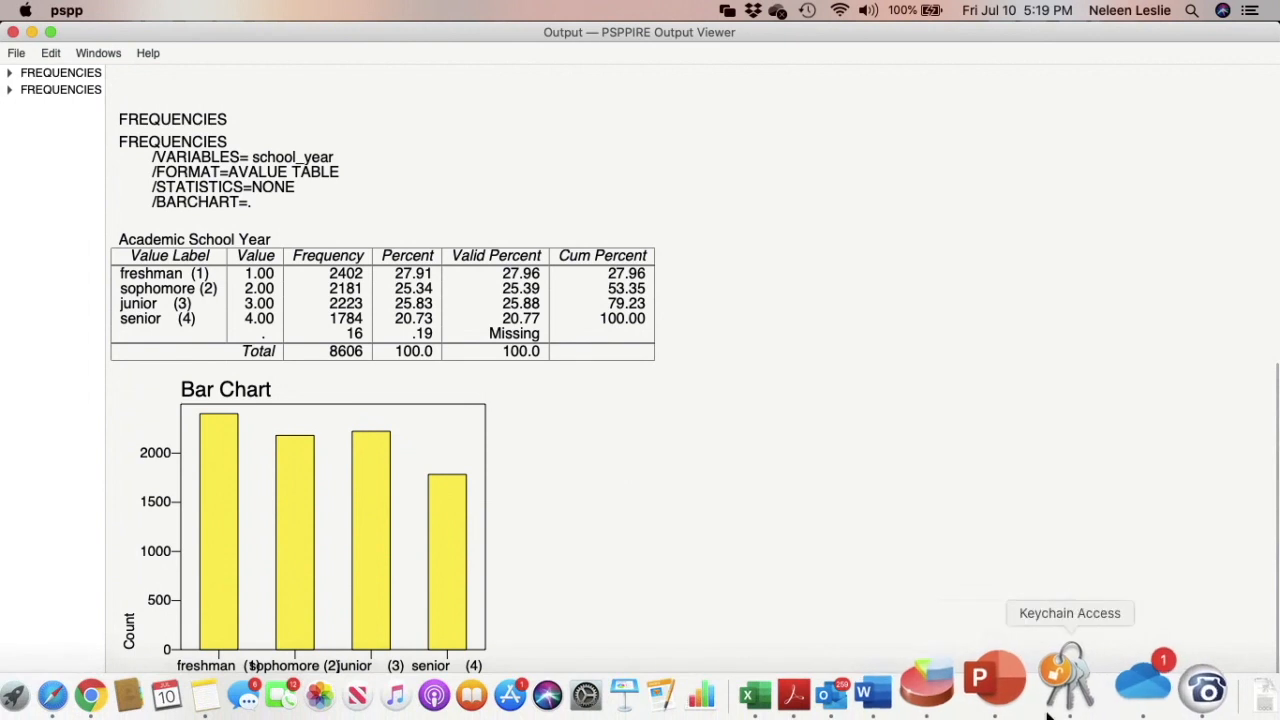
right_click(988, 676)
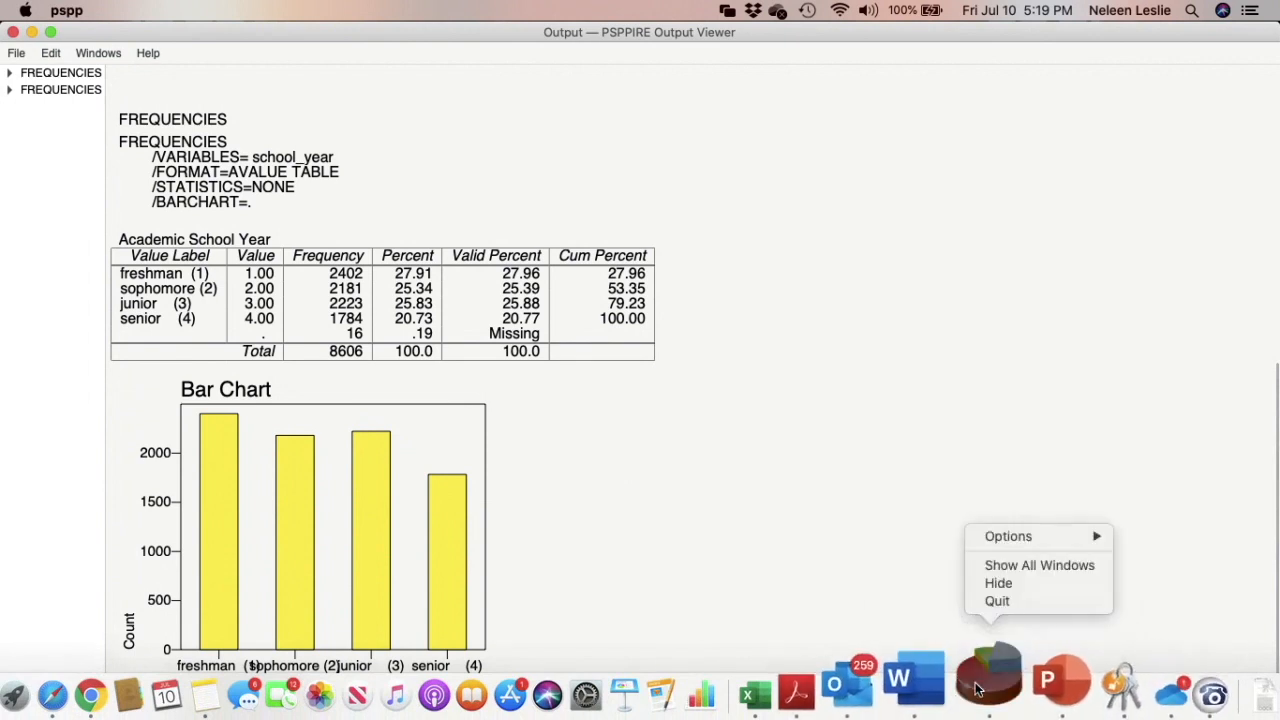
mouse_move(1040, 564)
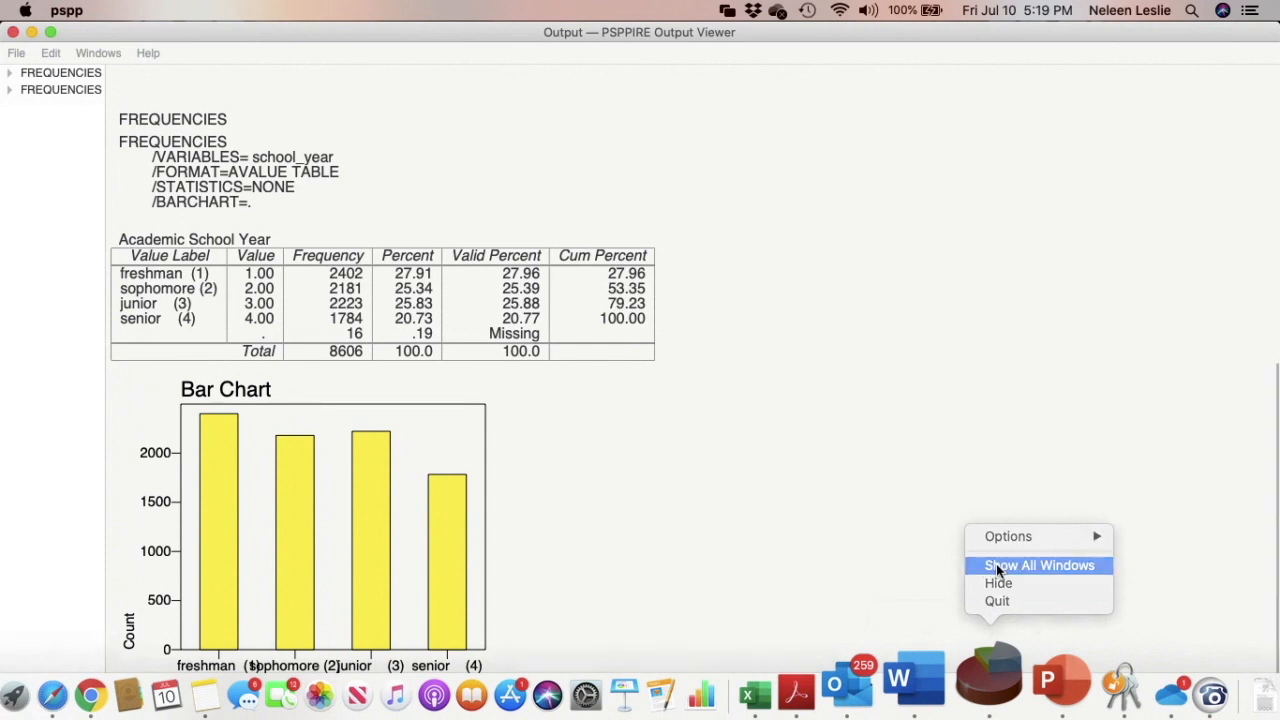
left_click(1040, 564)
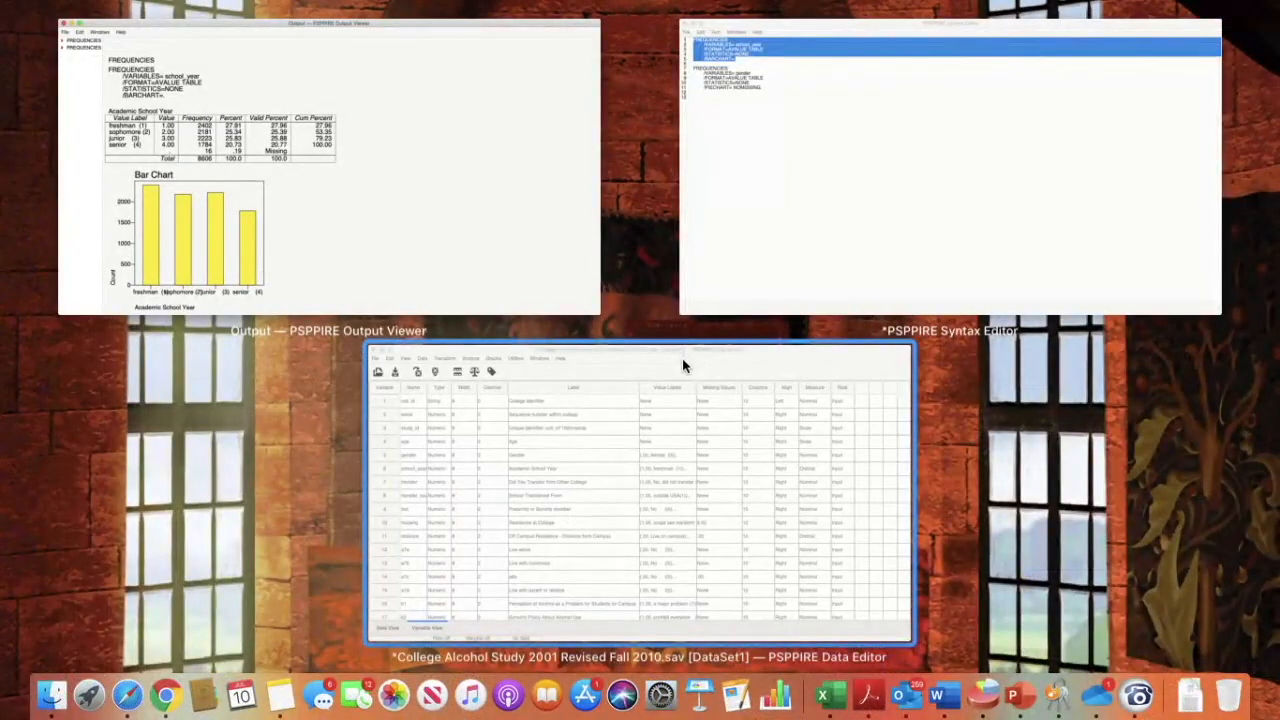
mouse_move(612, 532)
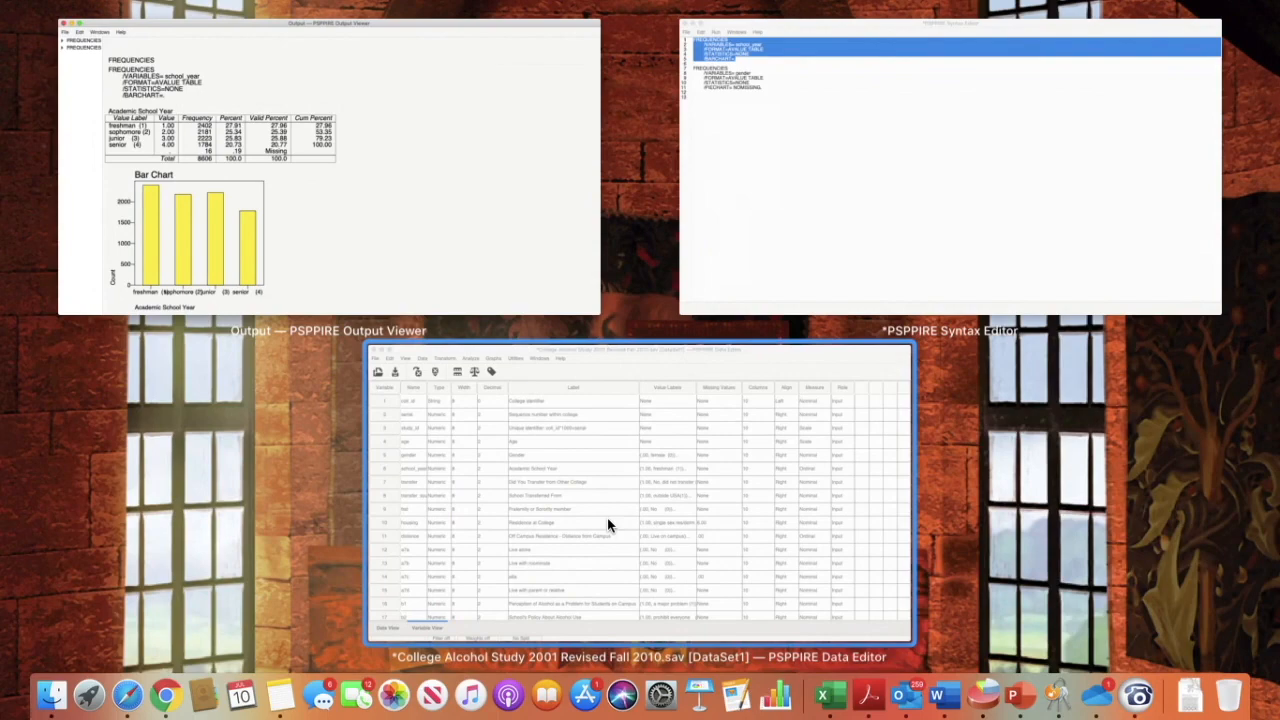
mouse_move(548, 386)
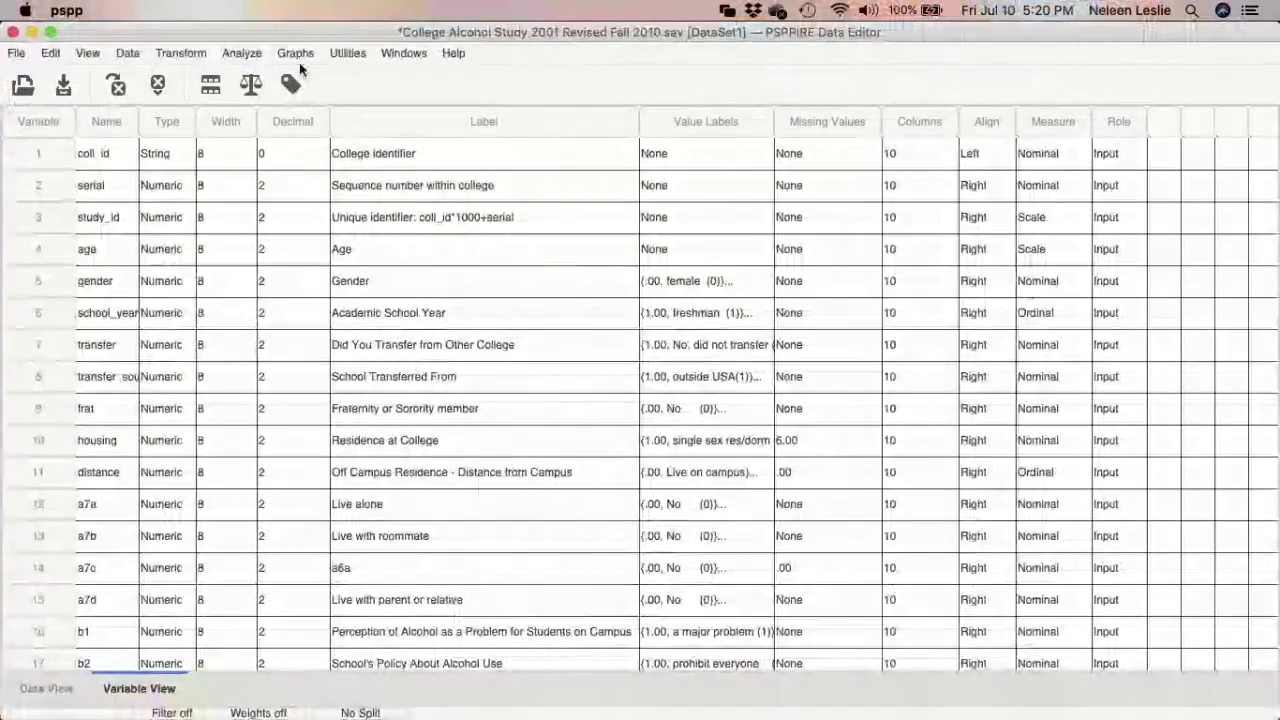
Start a Barchart from Graphs and put school_year on the category axis.
left_click(294, 52)
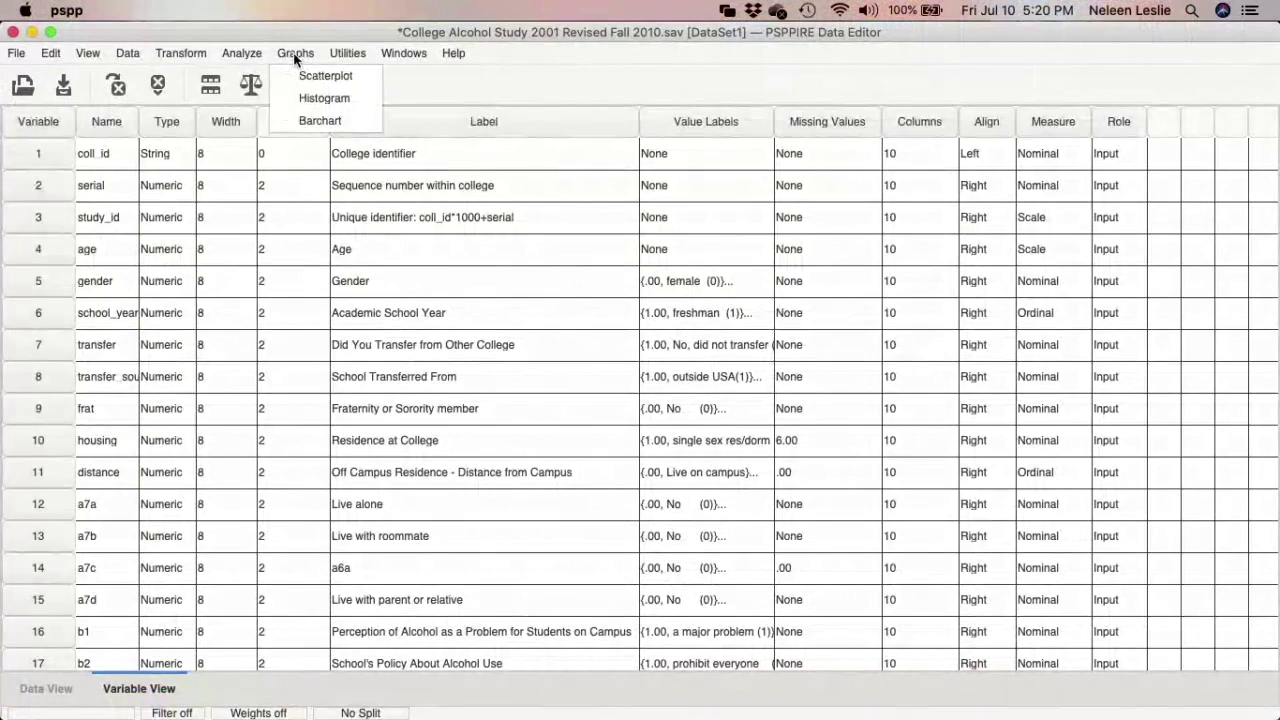
mouse_move(300, 120)
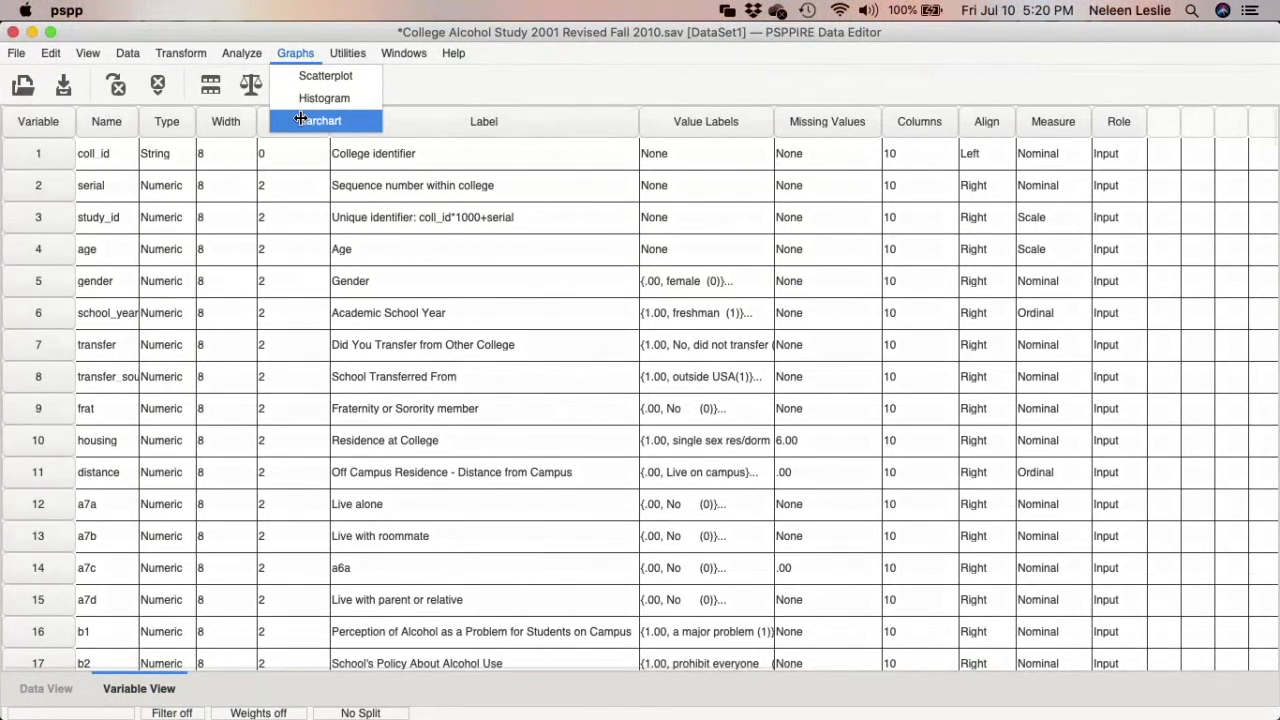
left_click(320, 120)
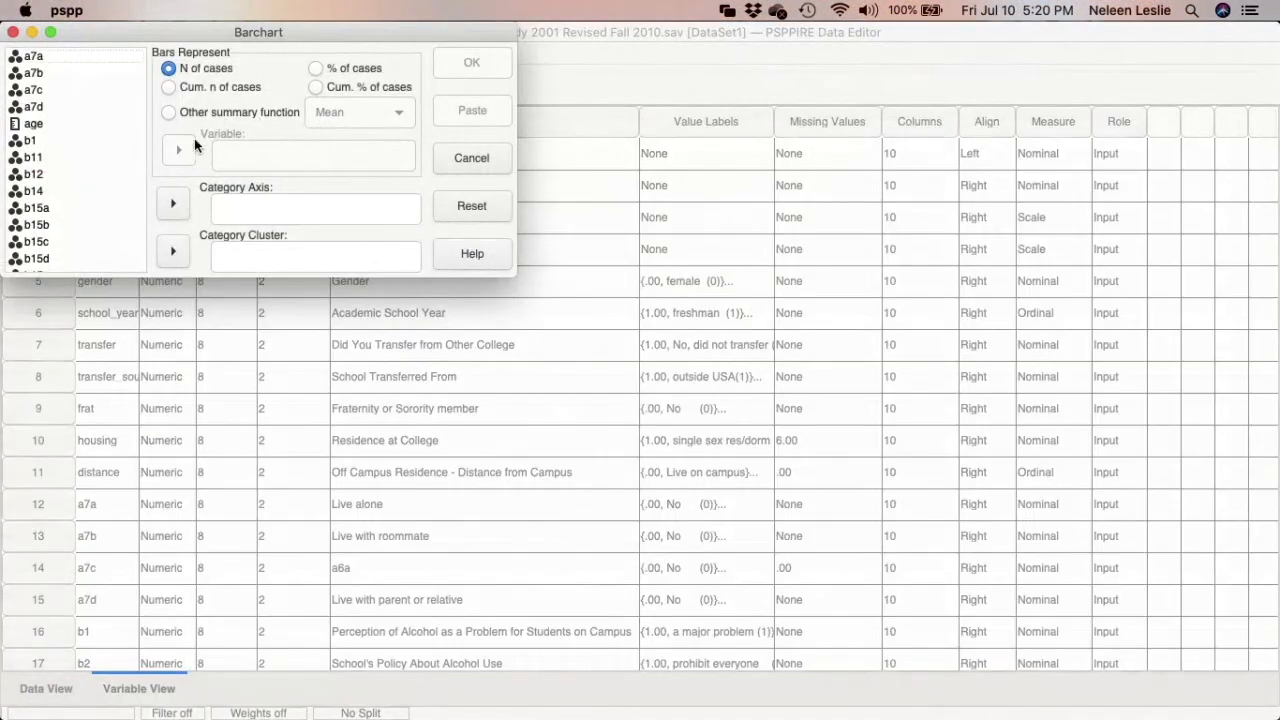
mouse_move(172, 204)
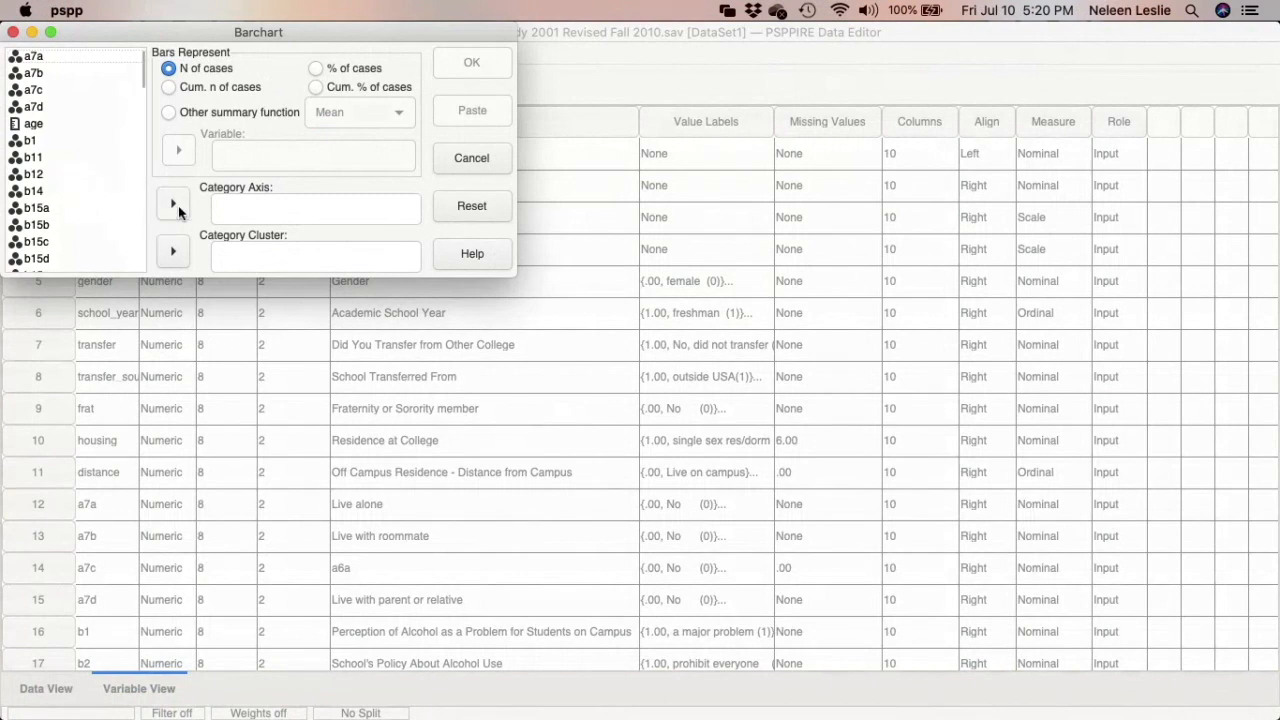
scroll("down", 3)
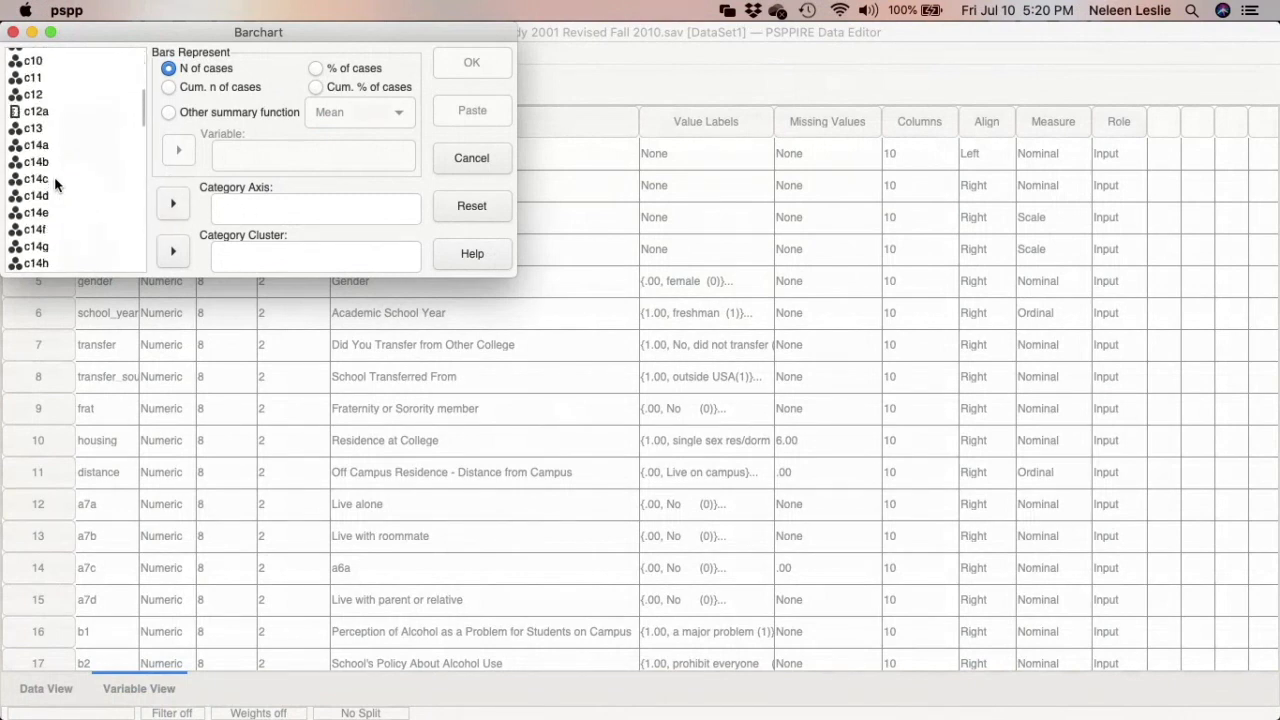
scroll("down", 3)
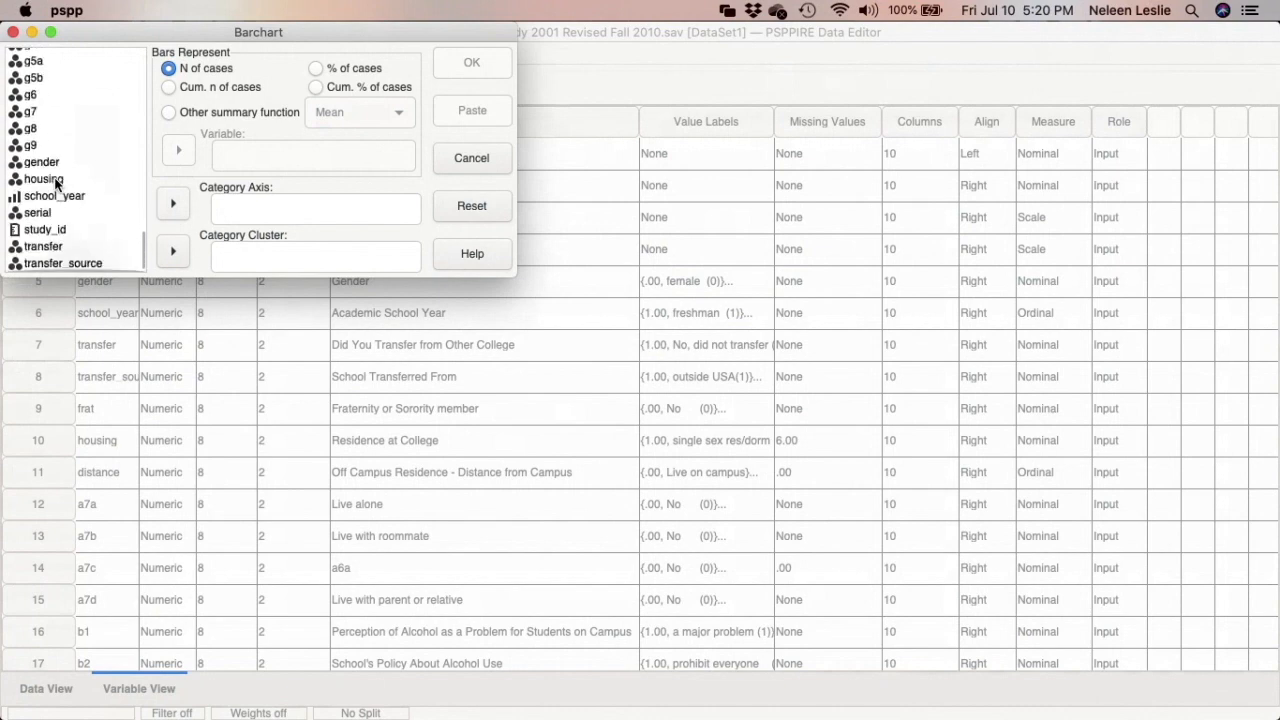
left_click(172, 204)
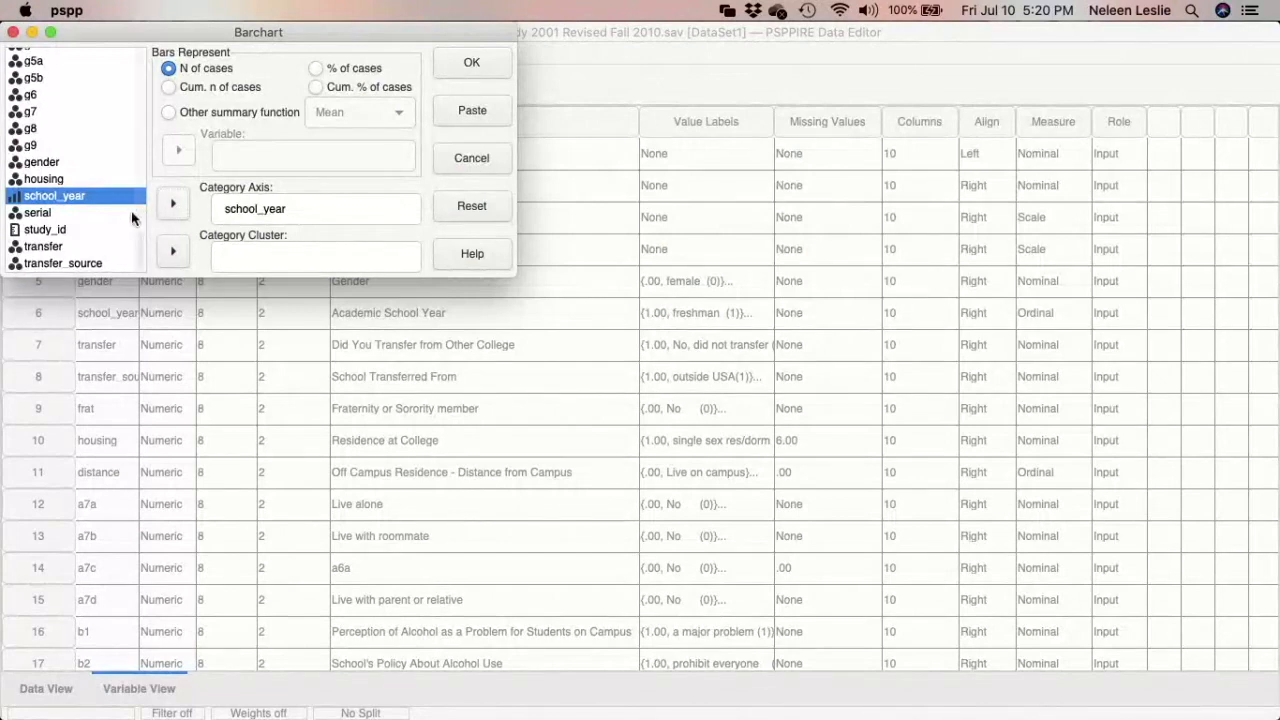
mouse_move(94, 240)
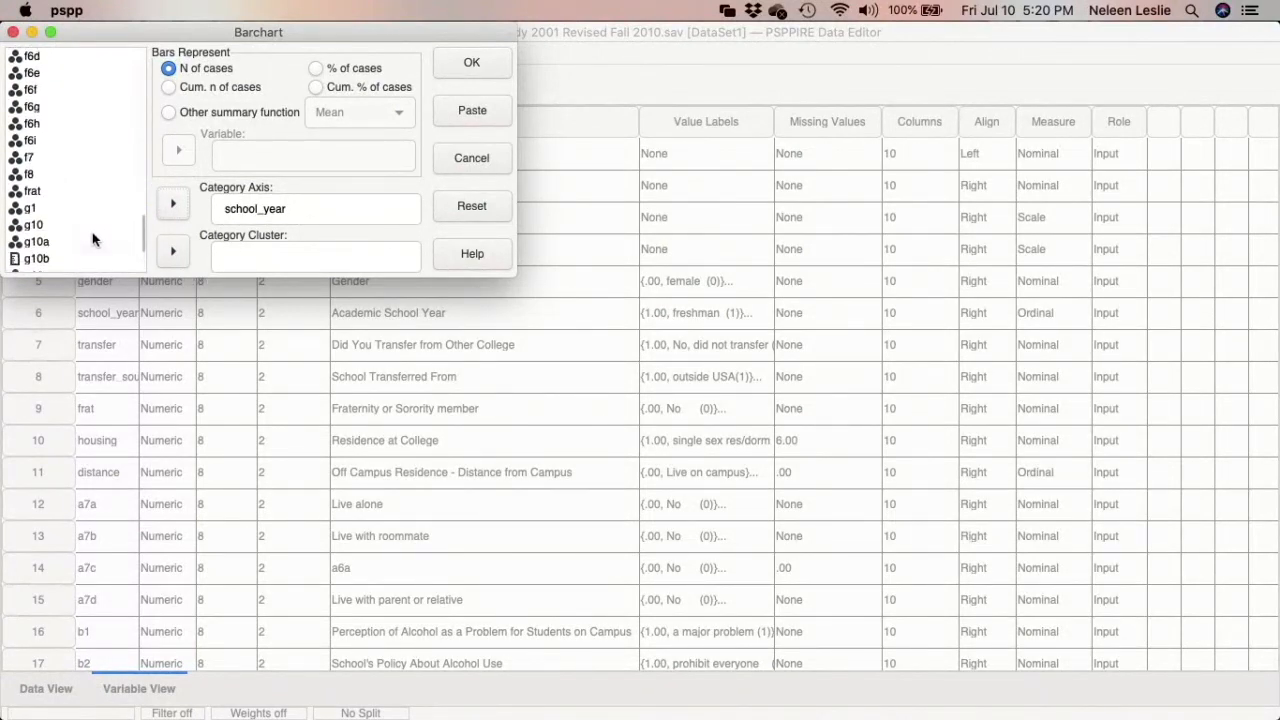
Set gender as the category cluster for the bar chart.
scroll("down", 3)
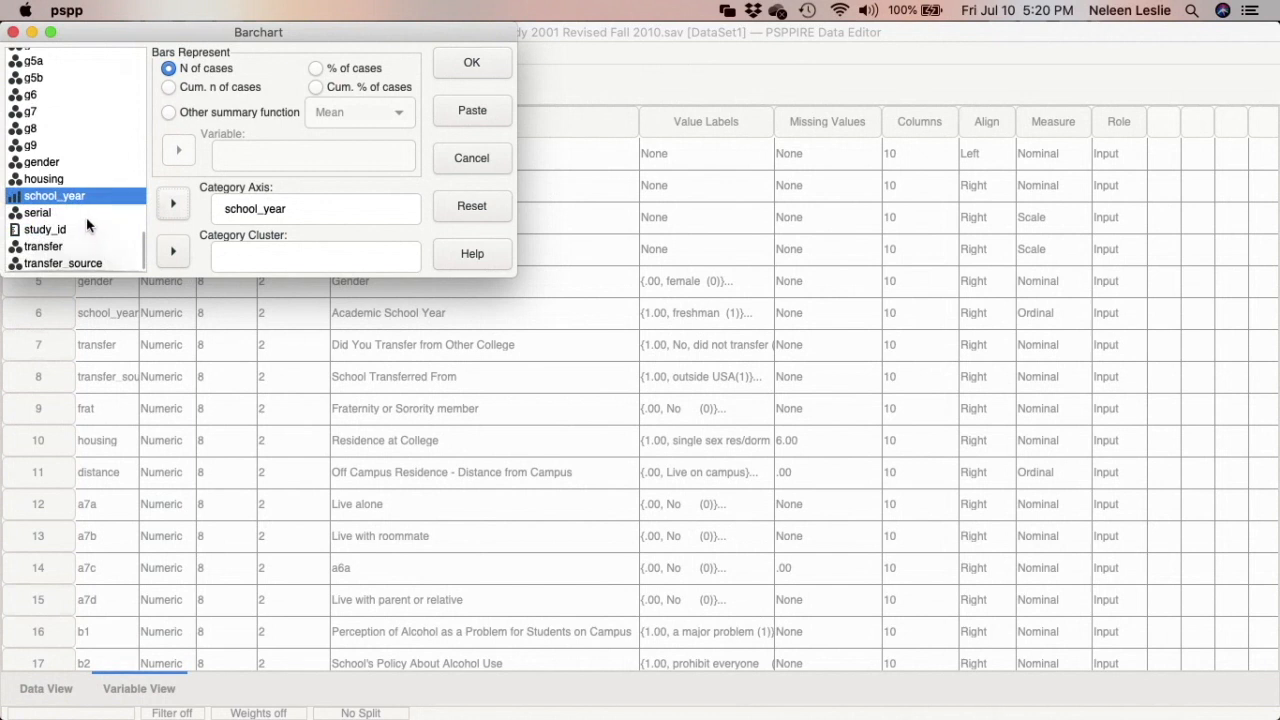
left_click(40, 162)
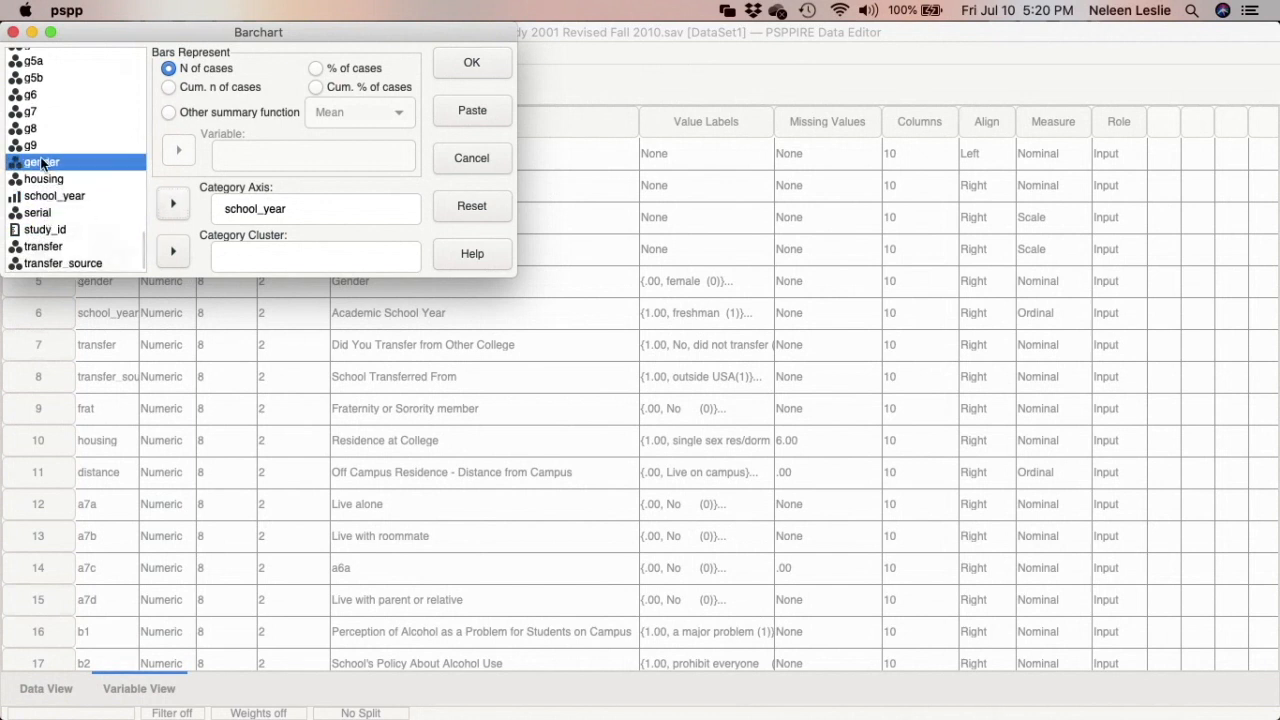
left_click(172, 252)
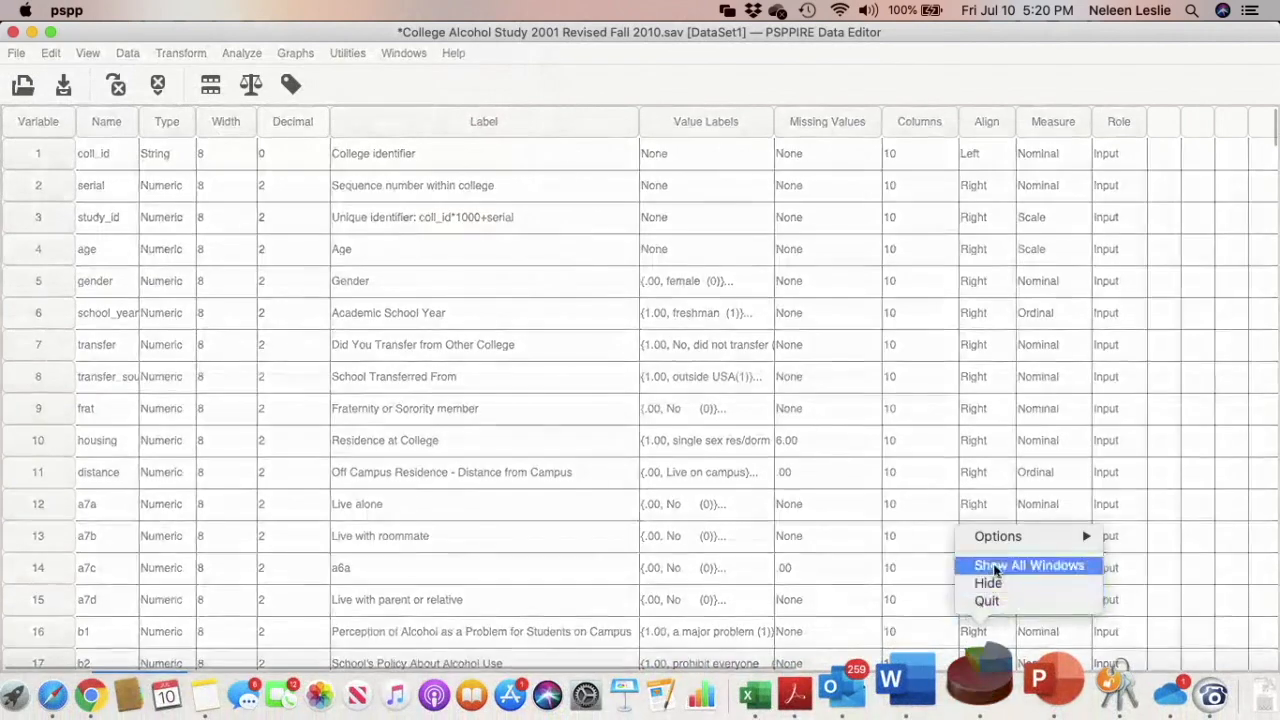
Run the selected GRAPH command in the Syntax Editor to add the clustered bar chart.
left_click(1030, 564)
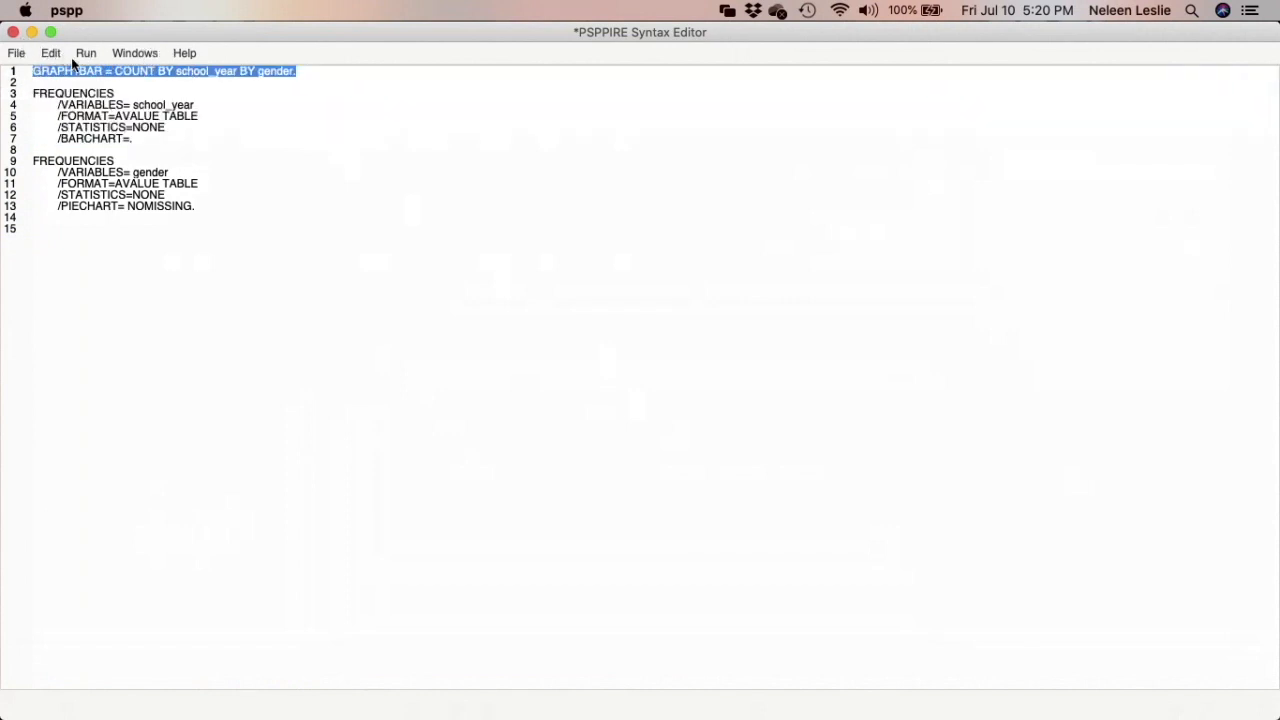
left_click(84, 52)
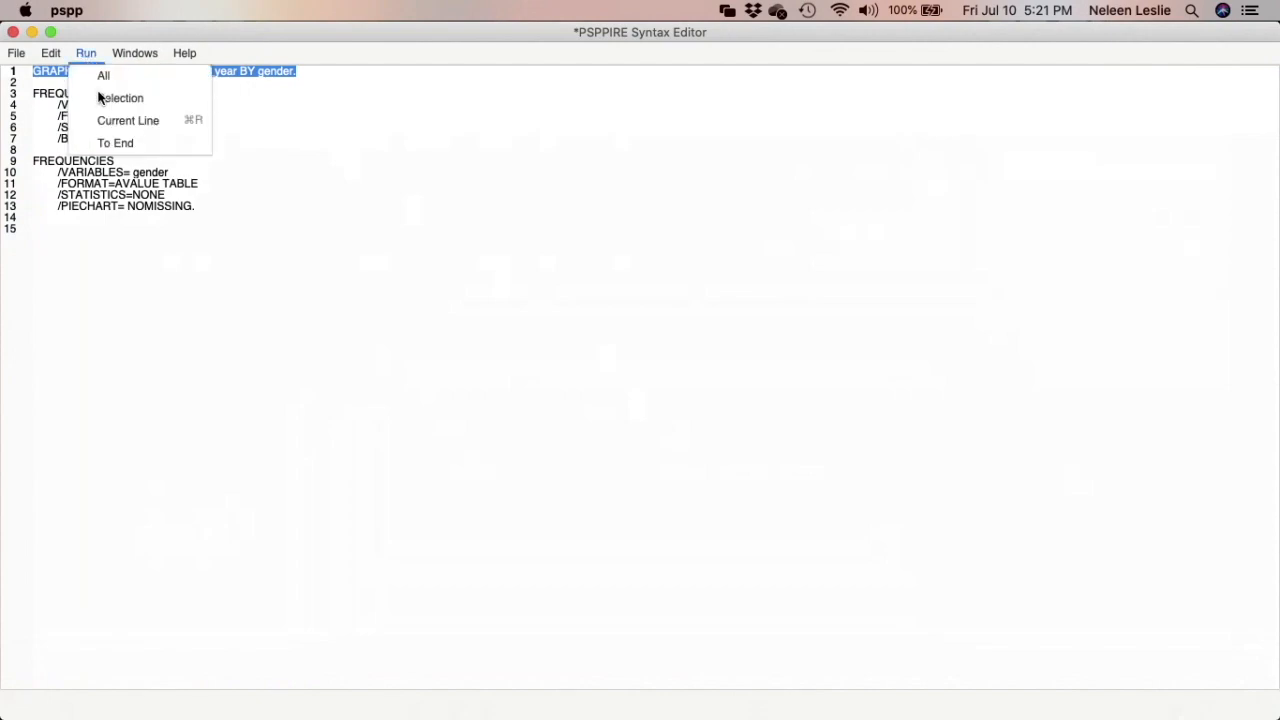
left_click(104, 76)
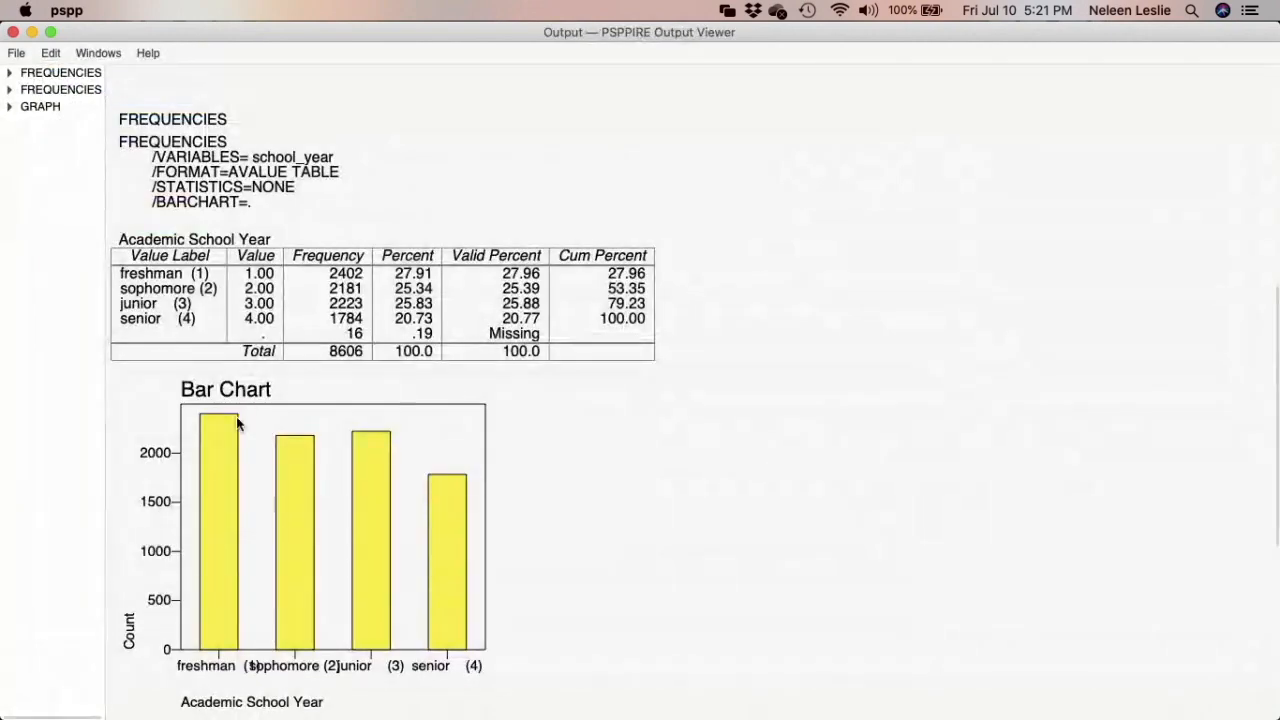
Scroll the Output Viewer down to the school_year bar chart split by female and male.
scroll("down", 3)
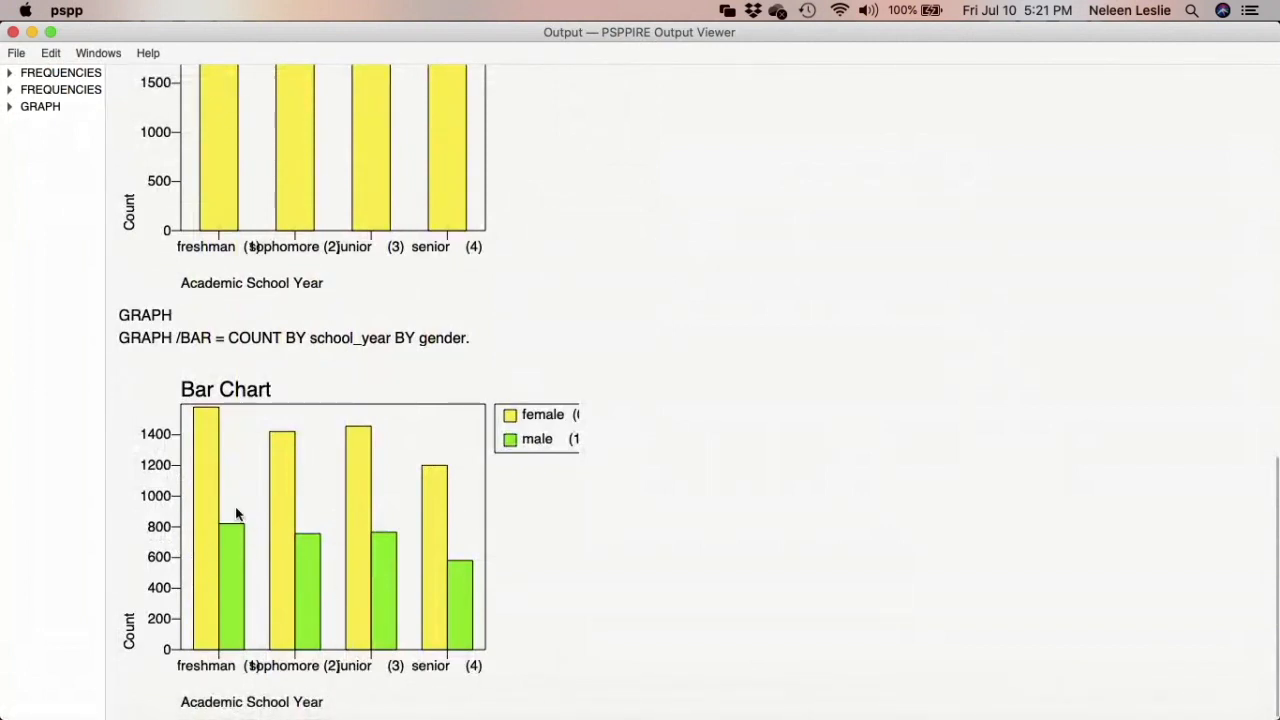
mouse_move(330, 600)
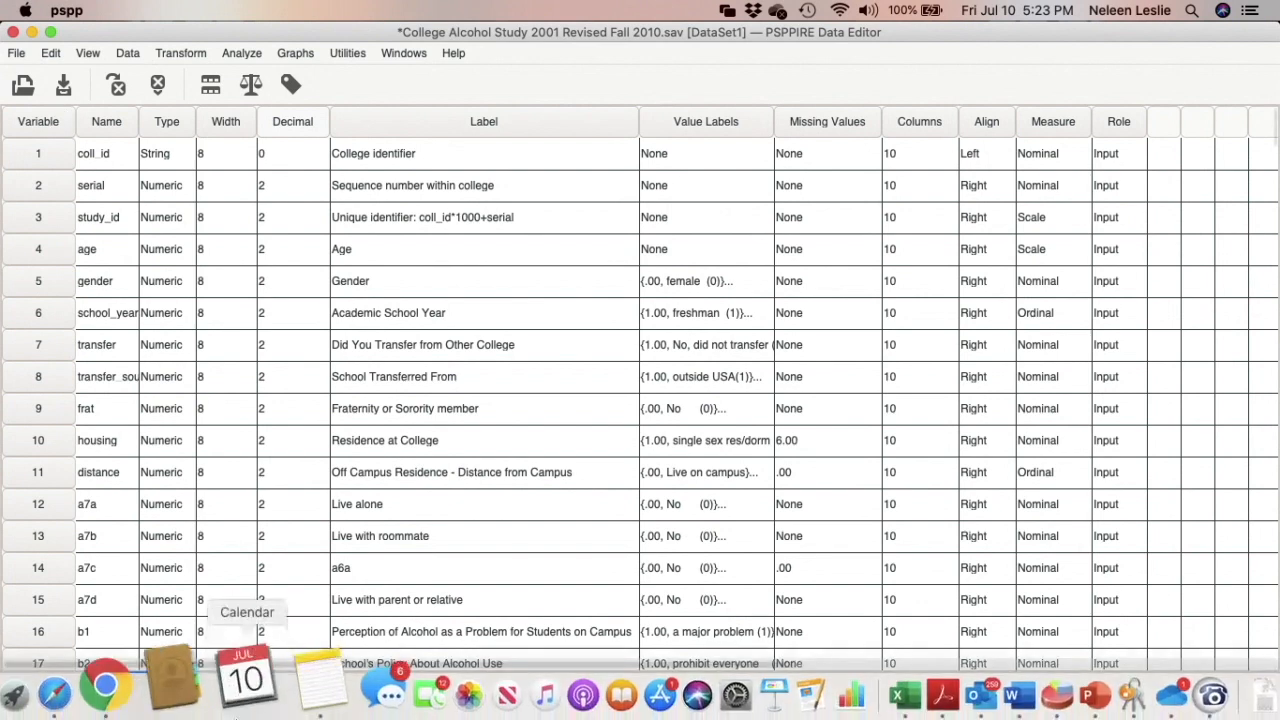
mouse_move(940, 692)
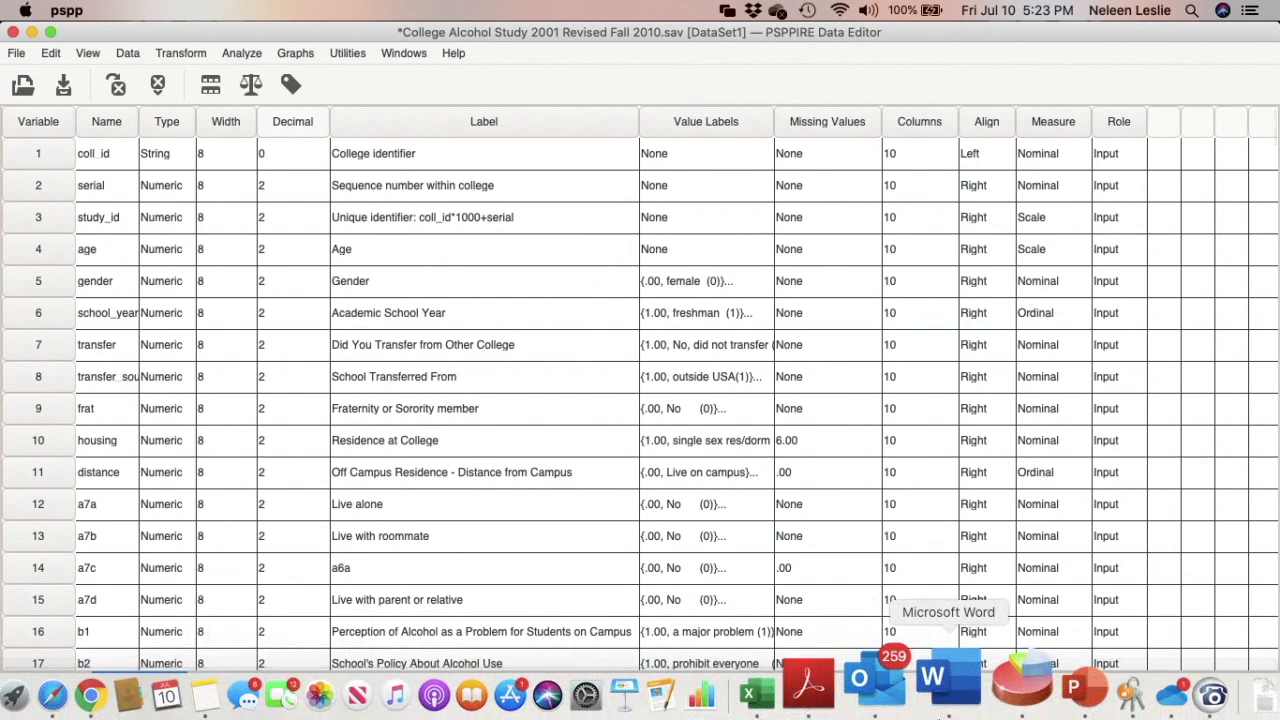